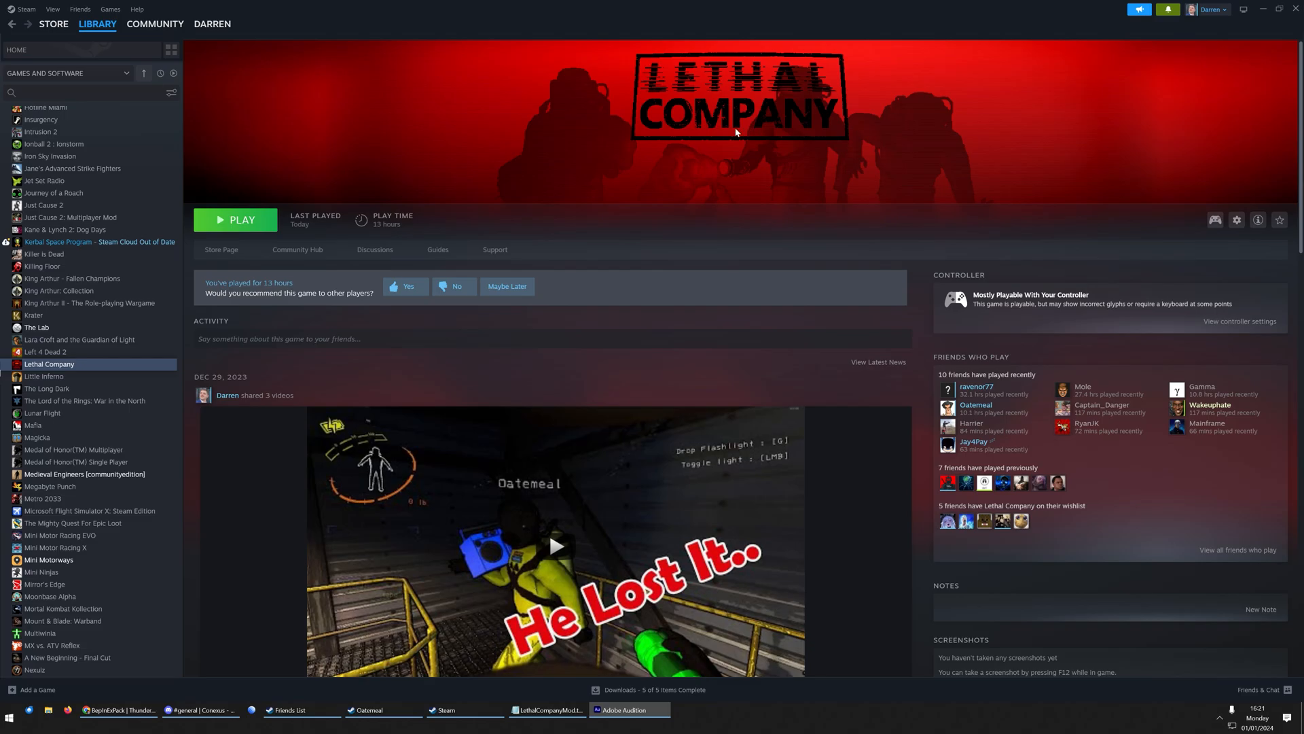
pyautogui.moveTo(701, 134)
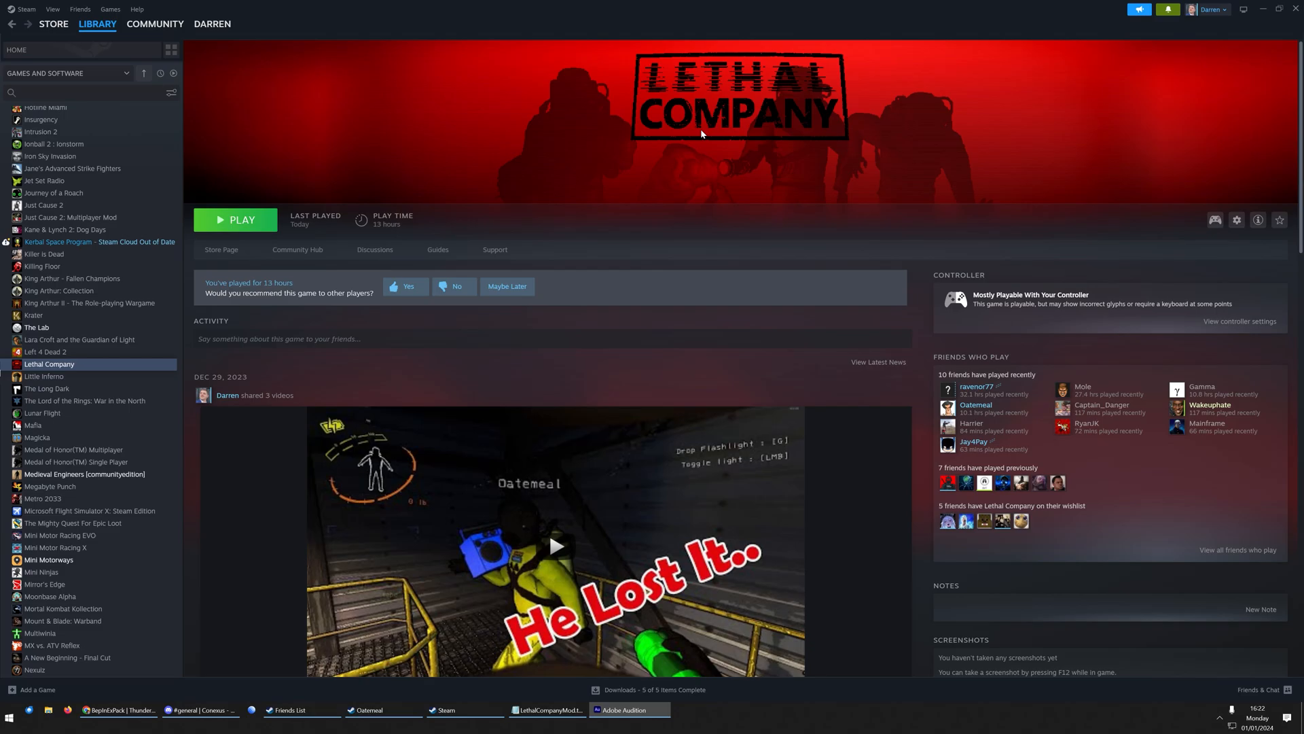
pyautogui.moveTo(686, 130)
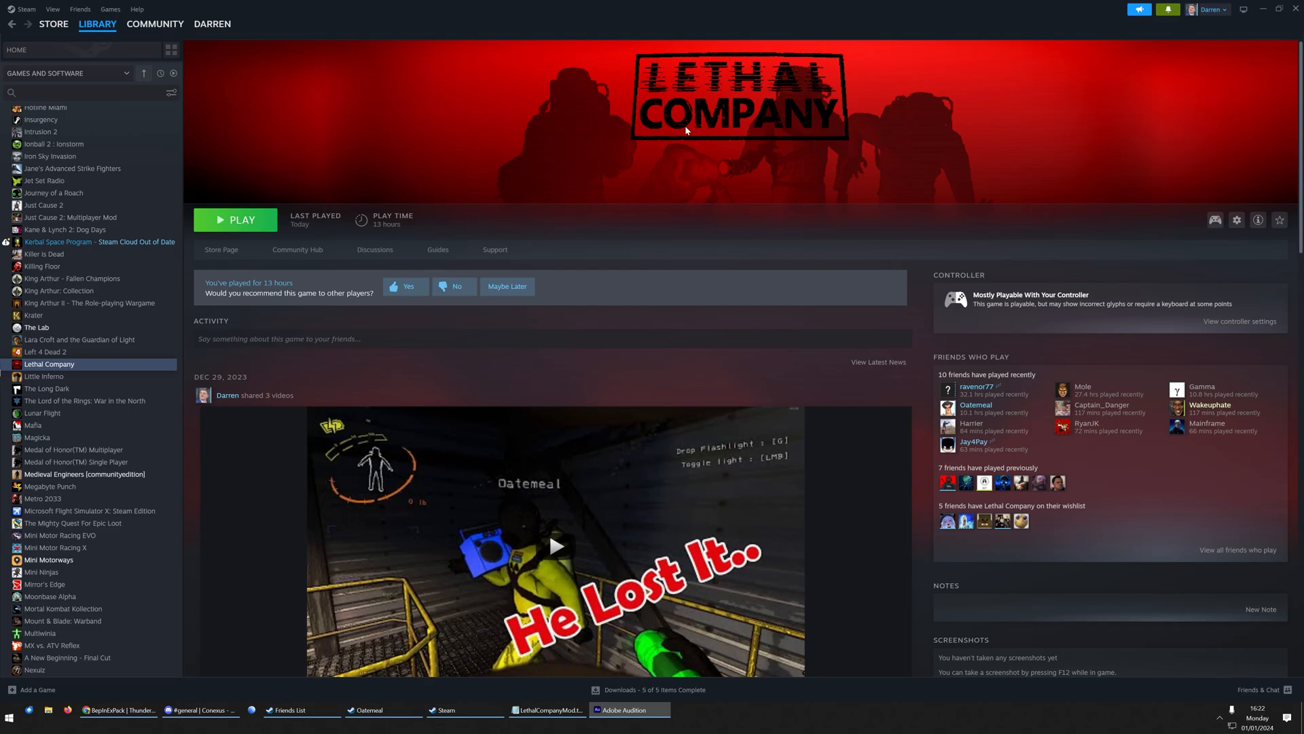
pyautogui.moveTo(735, 183)
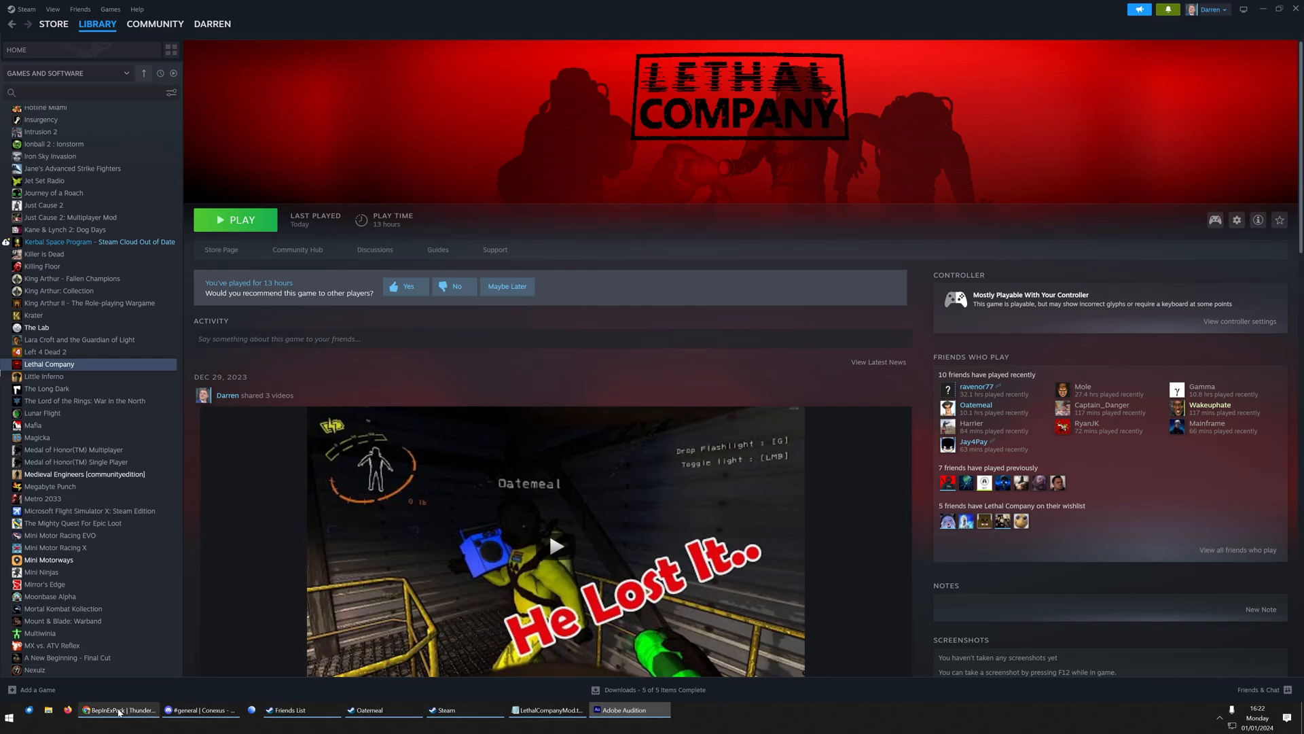
# - Download the BepInExPack zip archive from its Thunderstore page via Manual Download
pyautogui.click(117, 709)
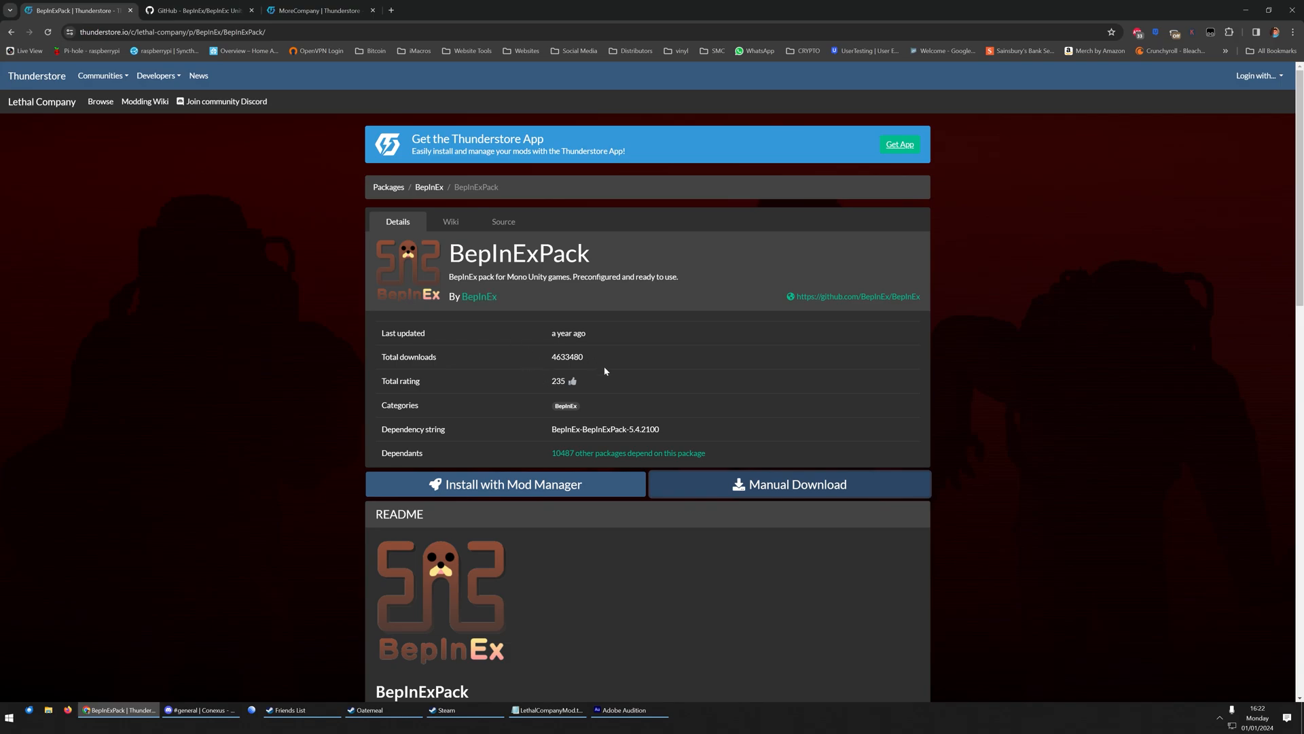
pyautogui.moveTo(654, 302)
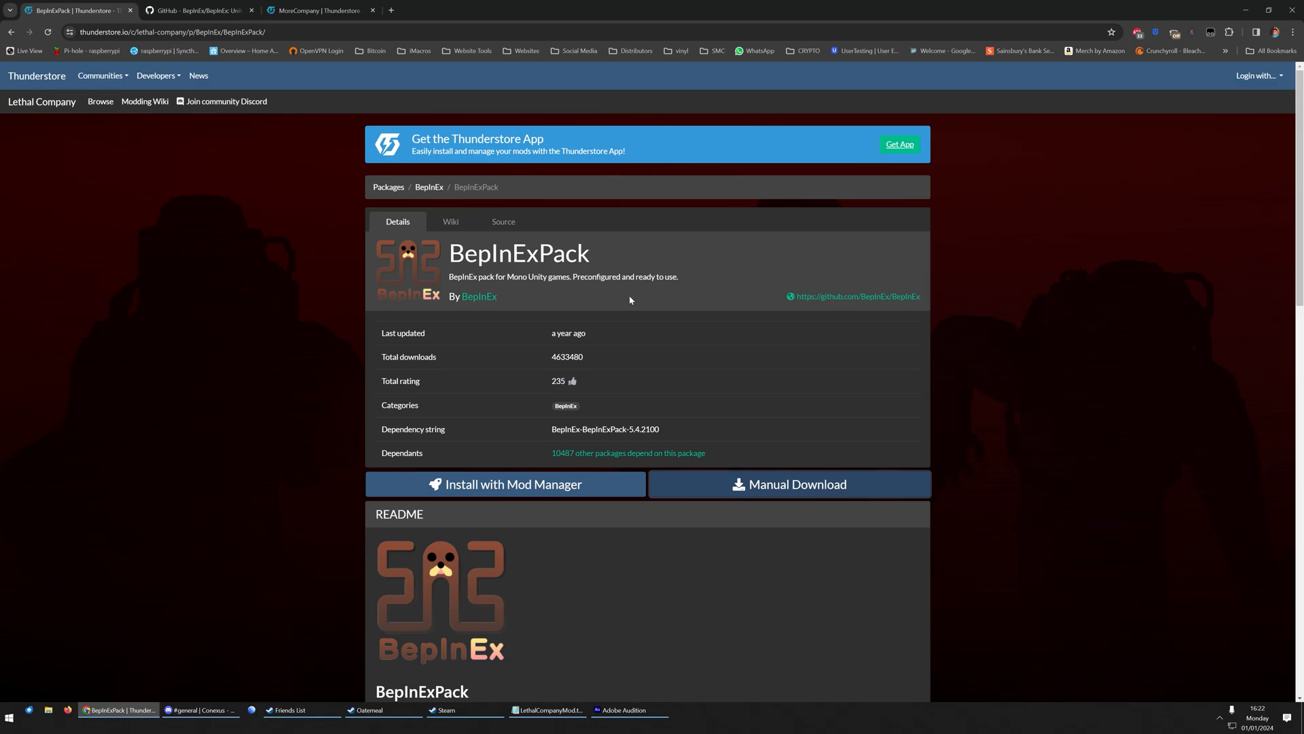
pyautogui.click(197, 9)
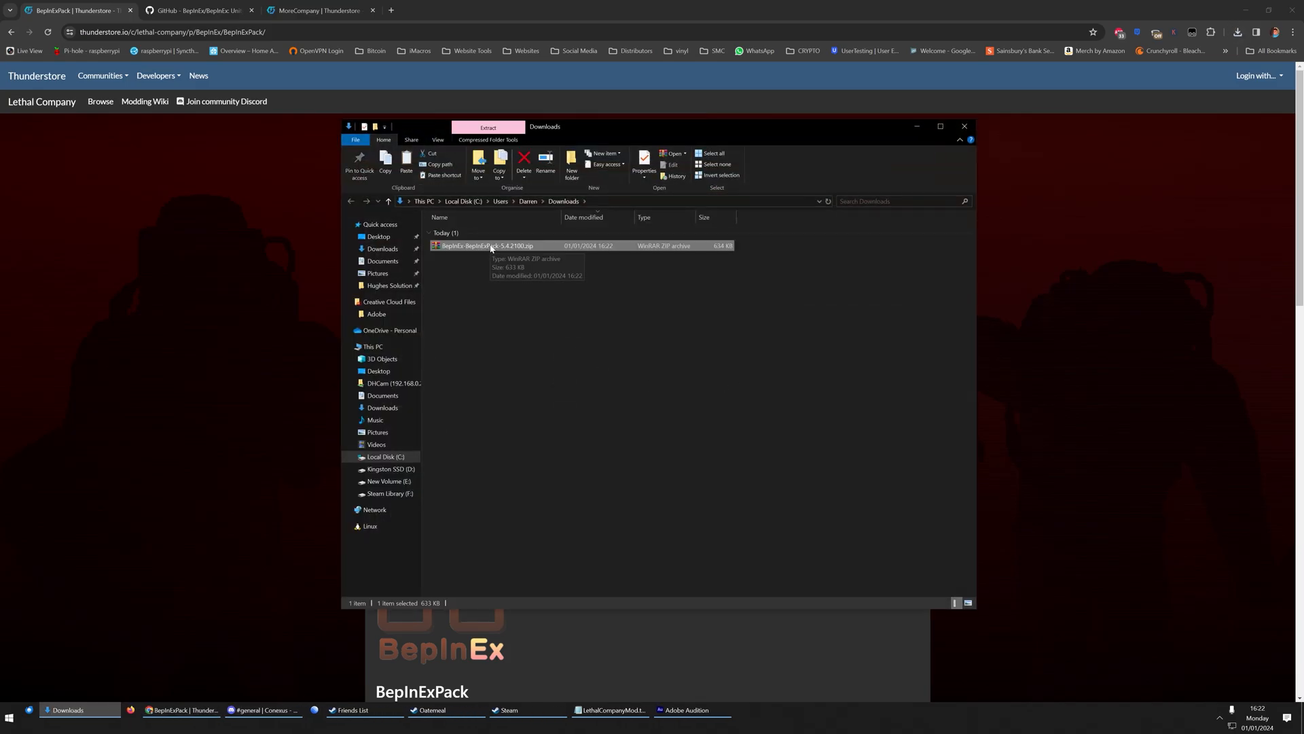
# - Extract the BepInExPack zip and copy BepInEx, doorstop_config.ini and winhttp.dll from the inner folder
pyautogui.rightClick(489, 246)
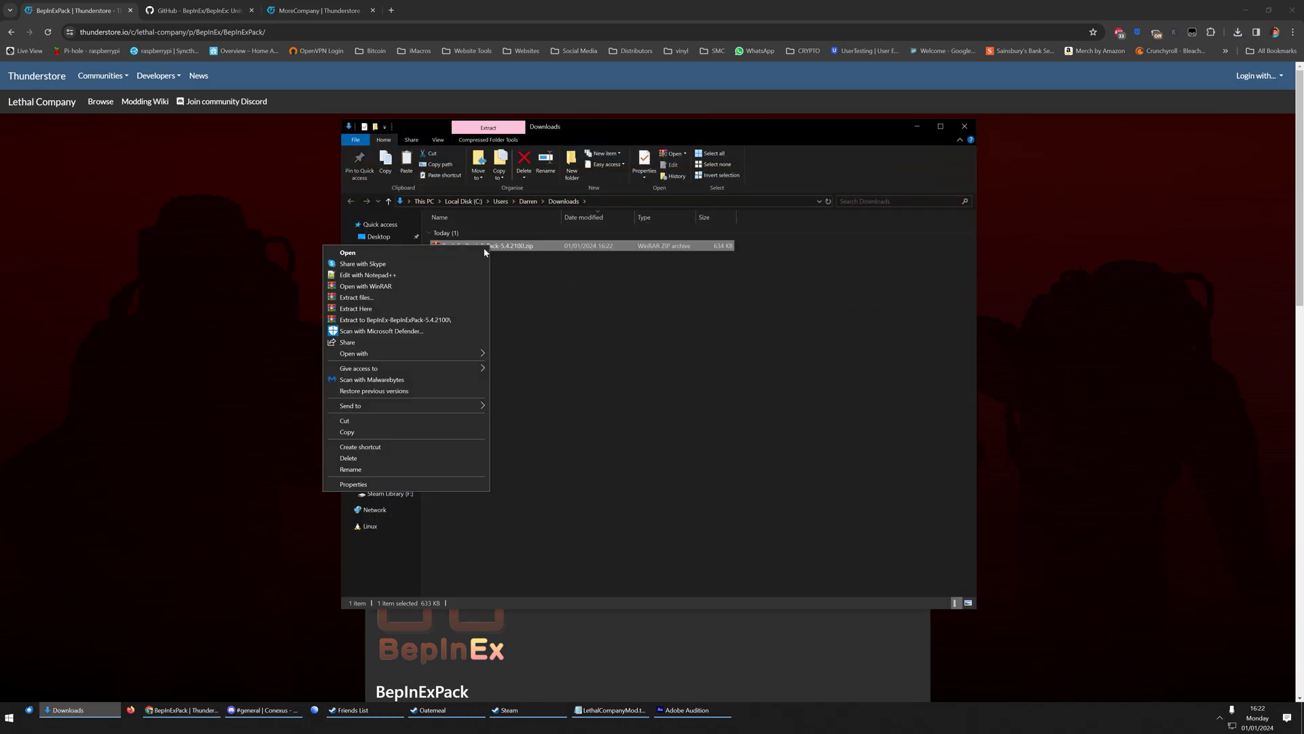
pyautogui.click(356, 310)
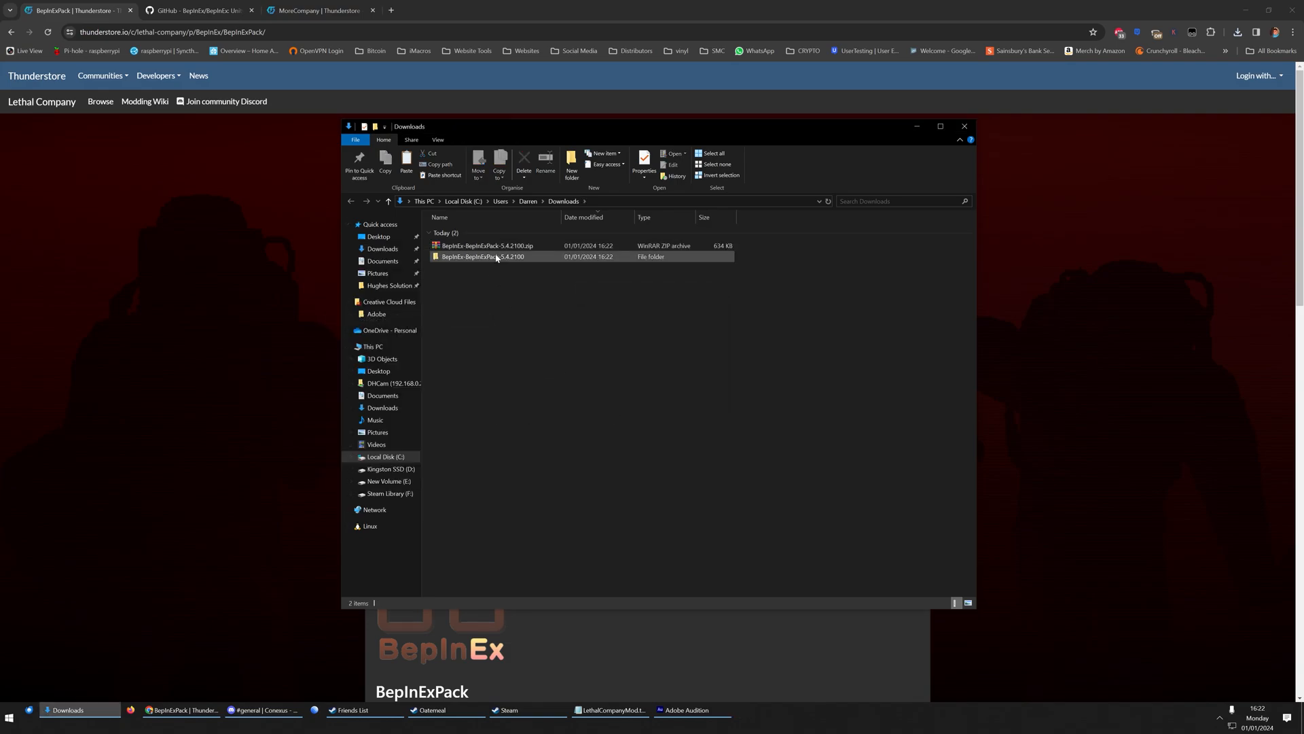
pyautogui.doubleClick(479, 257)
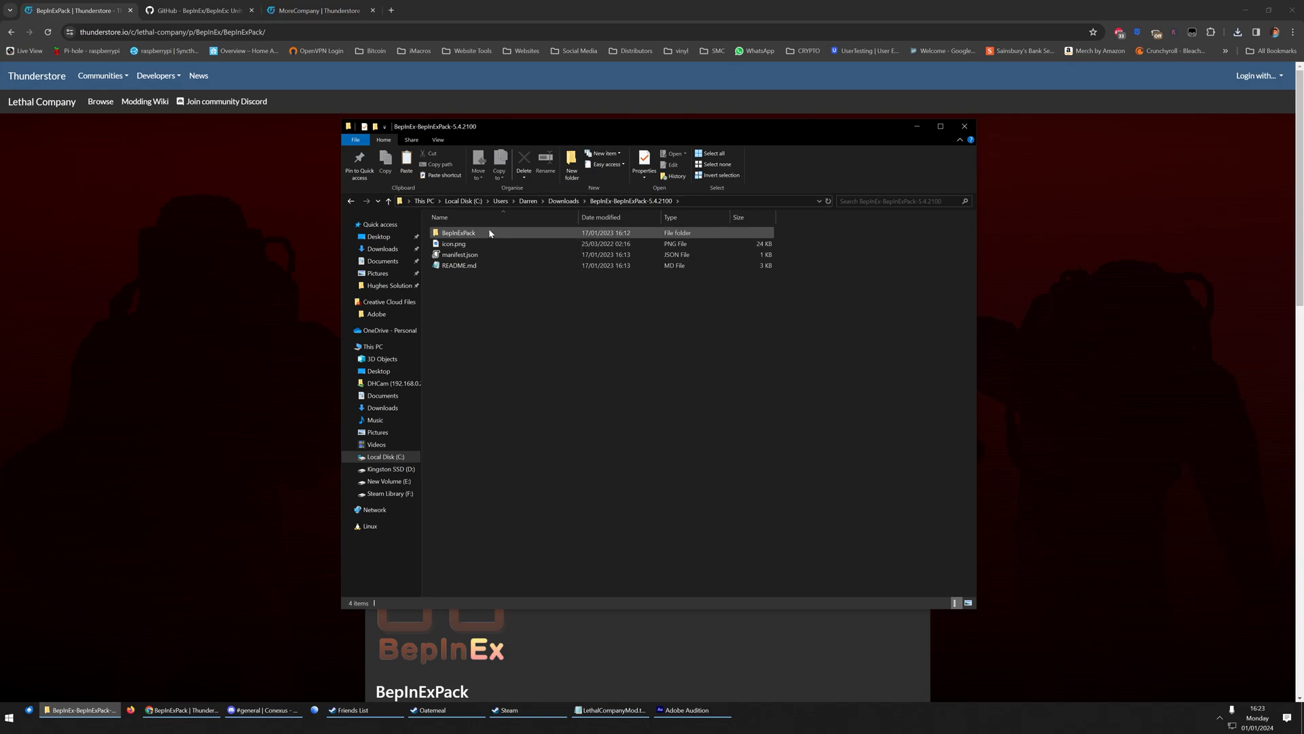
pyautogui.doubleClick(458, 233)
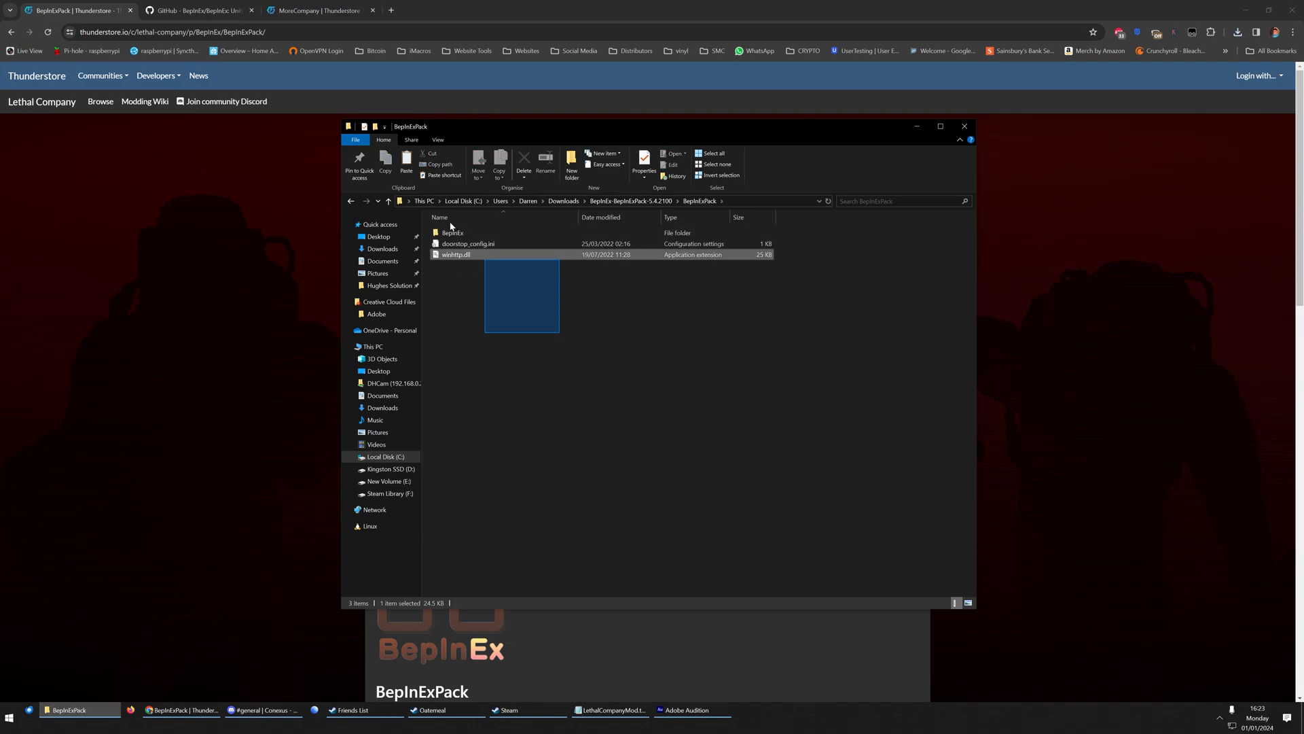
pyautogui.press('ctrl+a')
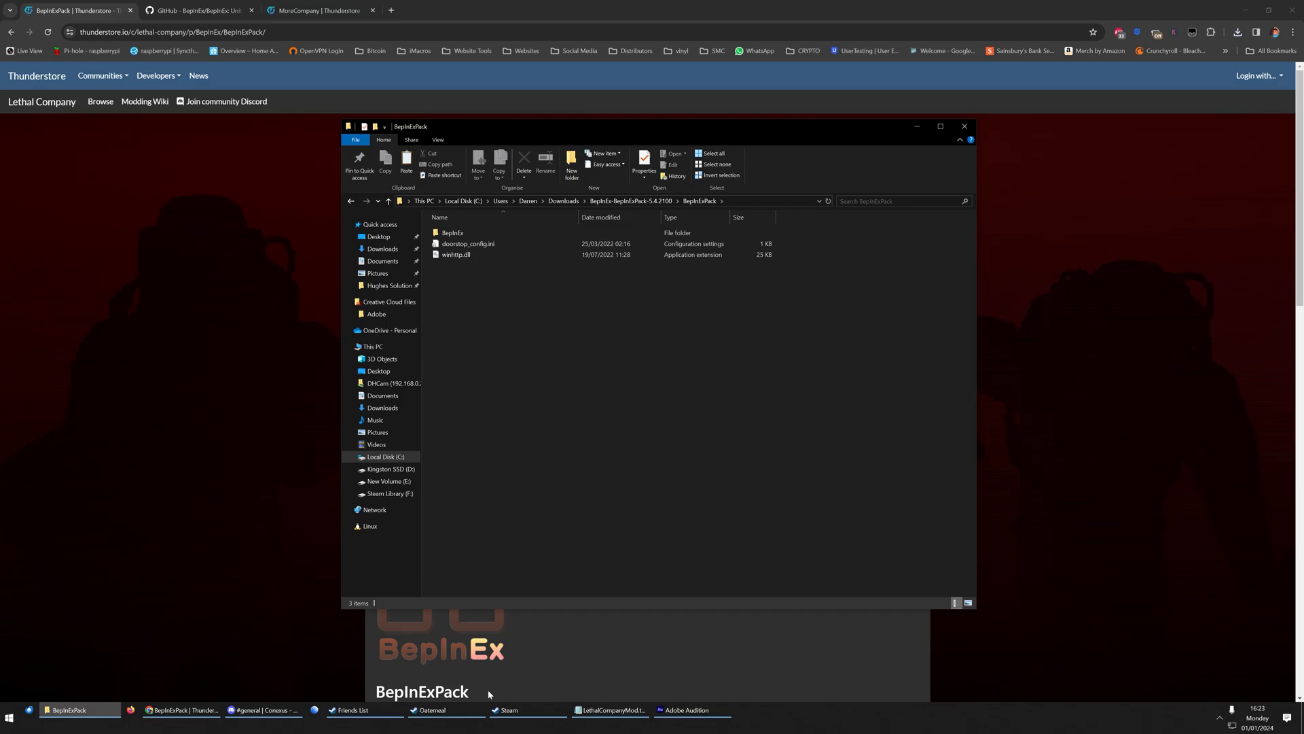
# - Browse Lethal Company's local files from its Steam library entry
pyautogui.click(506, 709)
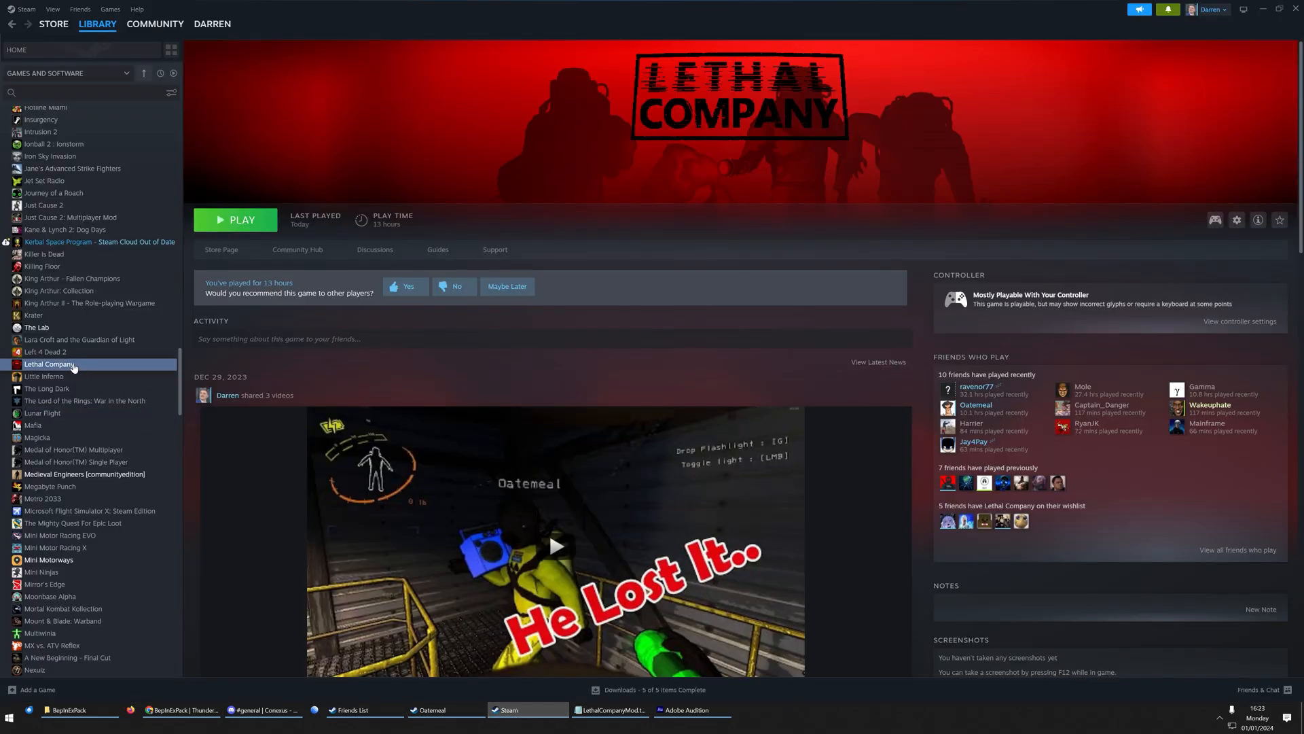
pyautogui.rightClick(49, 364)
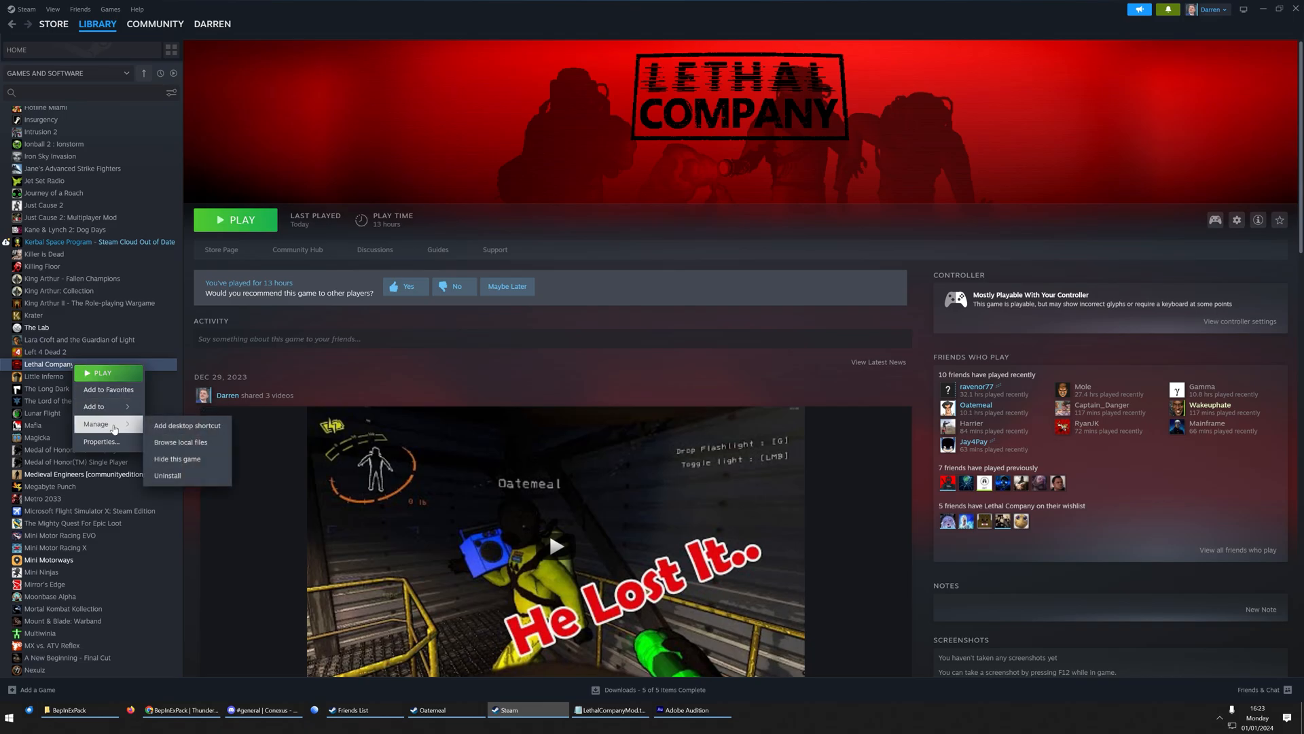
pyautogui.click(210, 447)
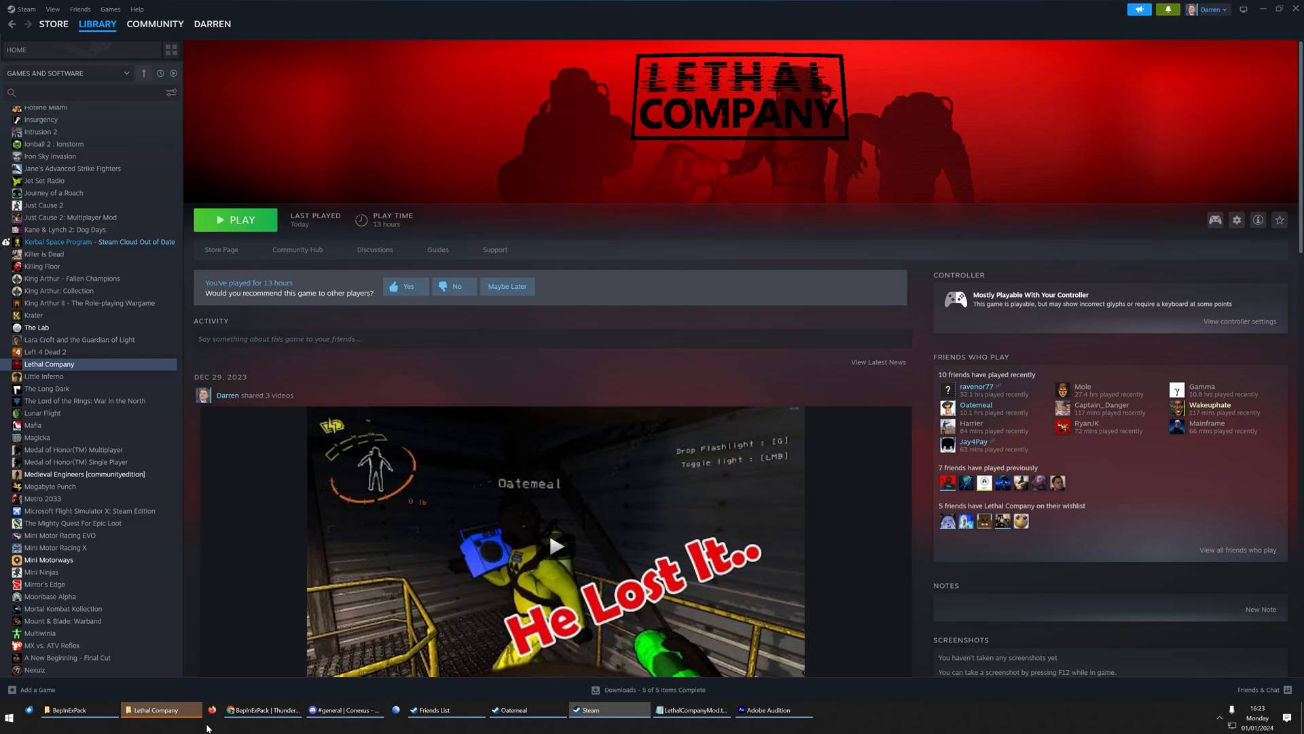
# - Paste the BepInEx files into the Lethal Company folder and run Lethal Company.exe once
pyautogui.click(156, 709)
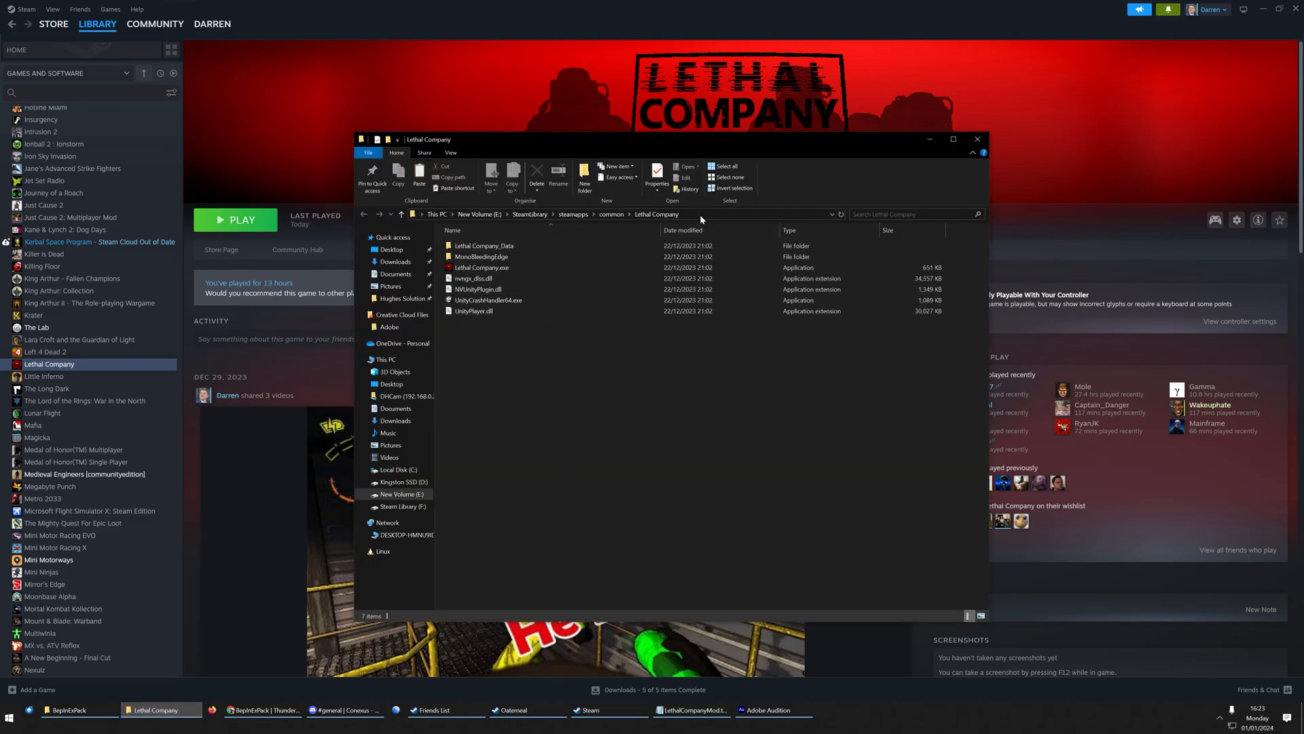
pyautogui.click(482, 268)
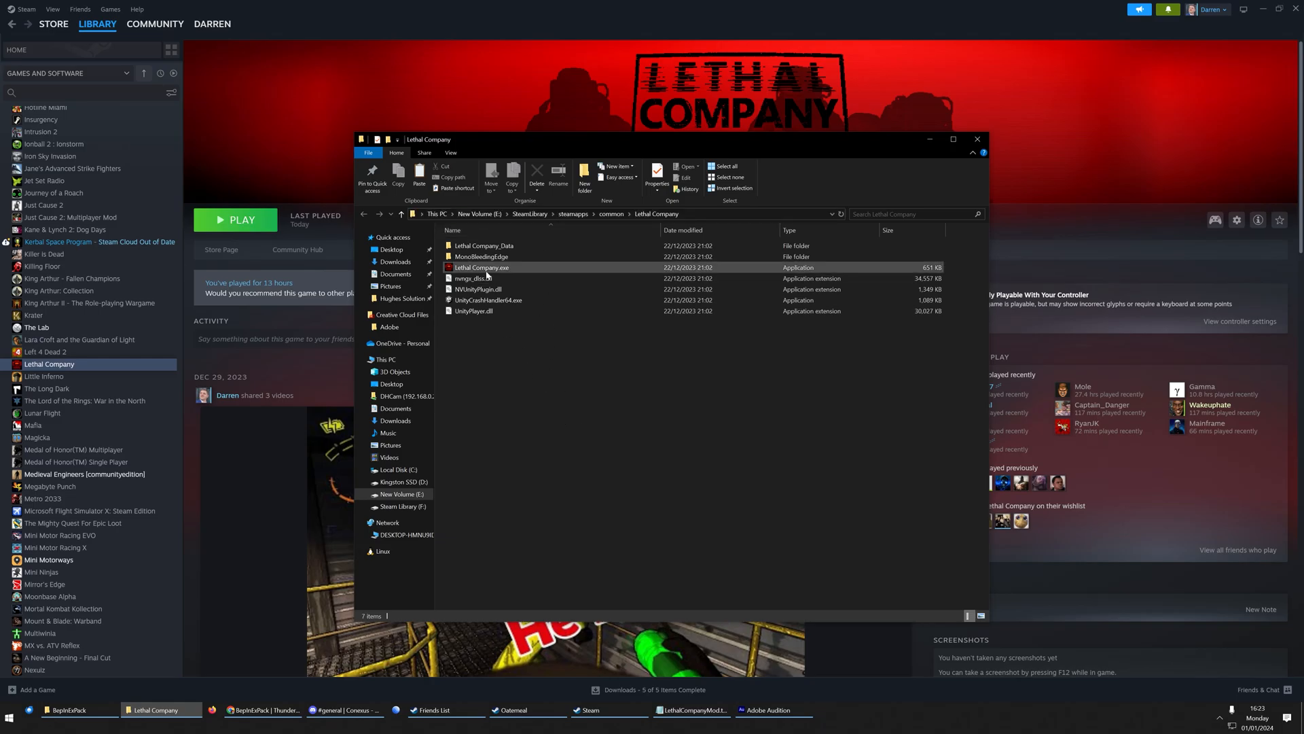
pyautogui.moveTo(477, 277)
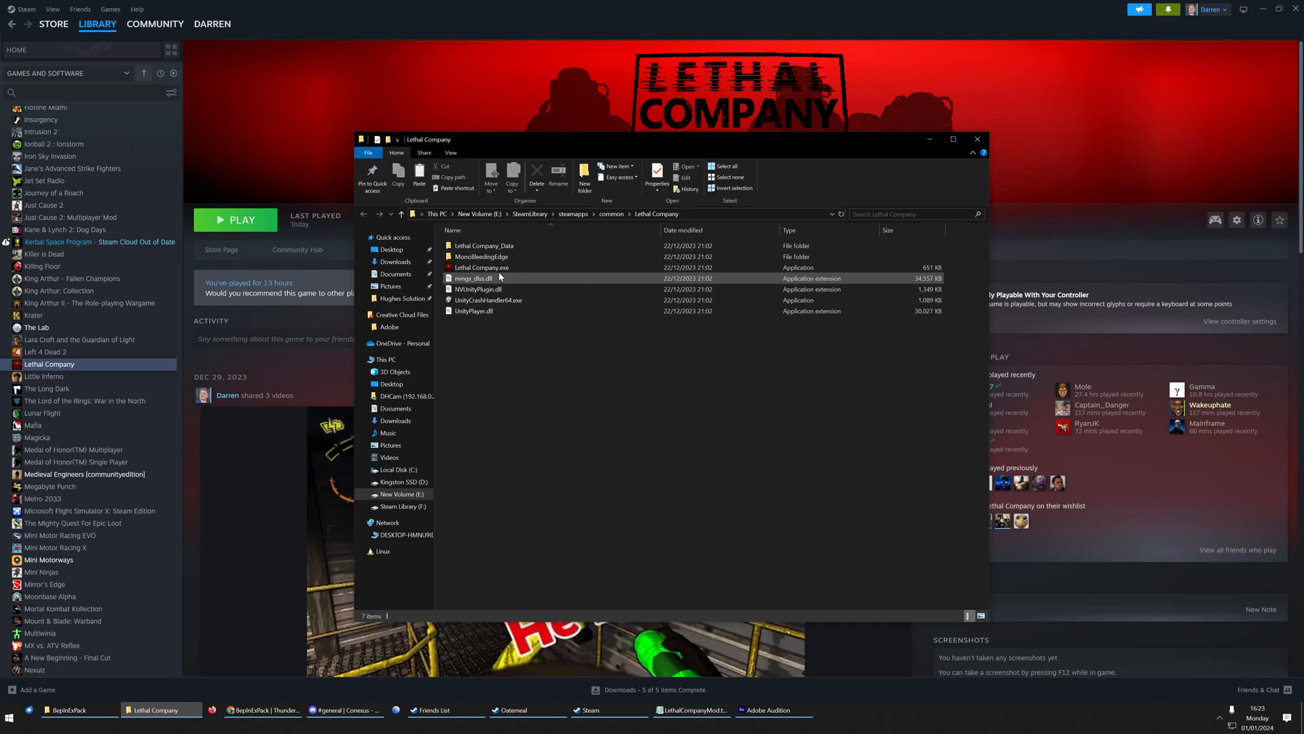
pyautogui.click(500, 377)
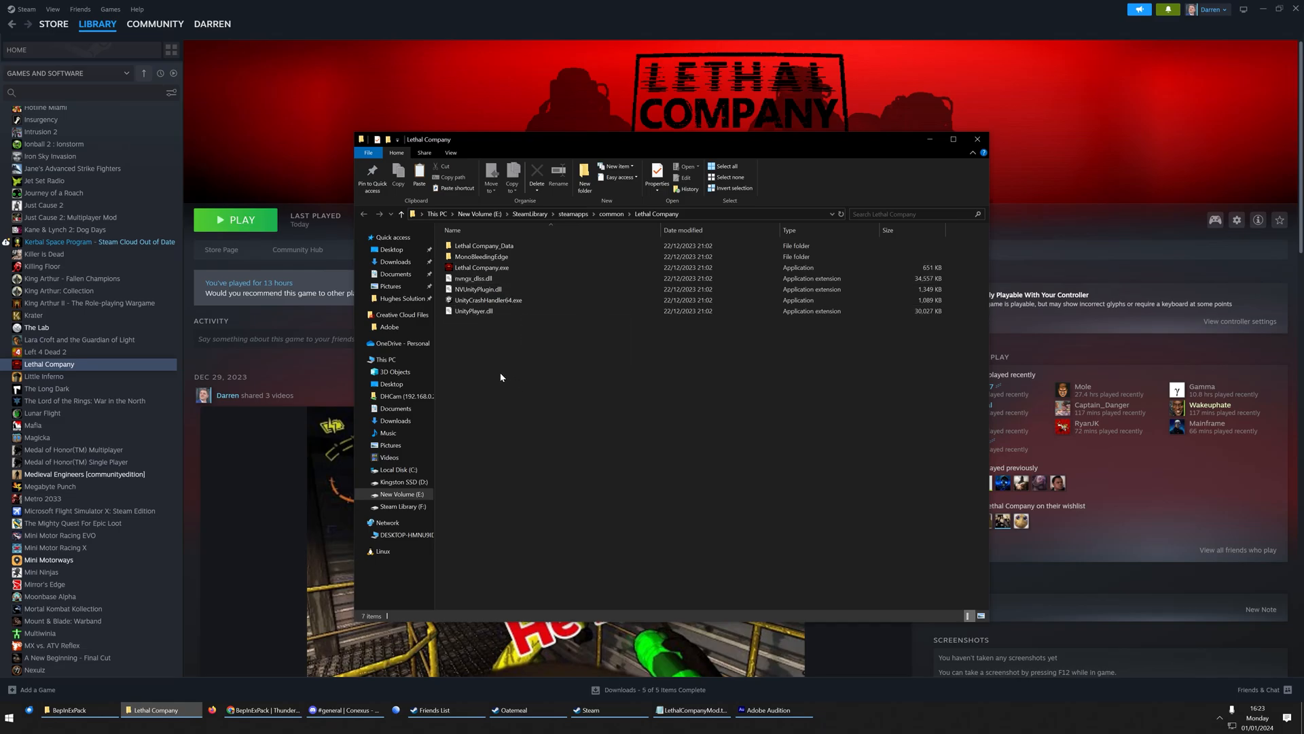
pyautogui.moveTo(586, 432)
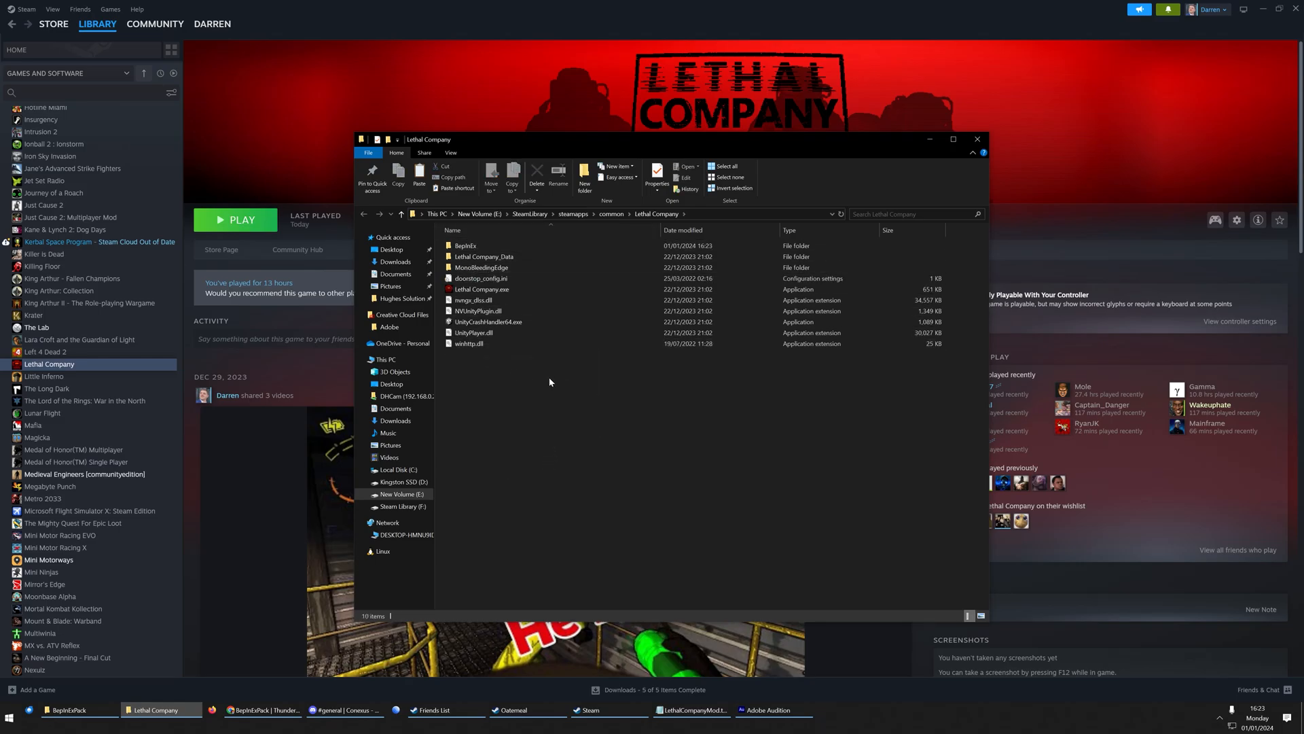
pyautogui.click(481, 288)
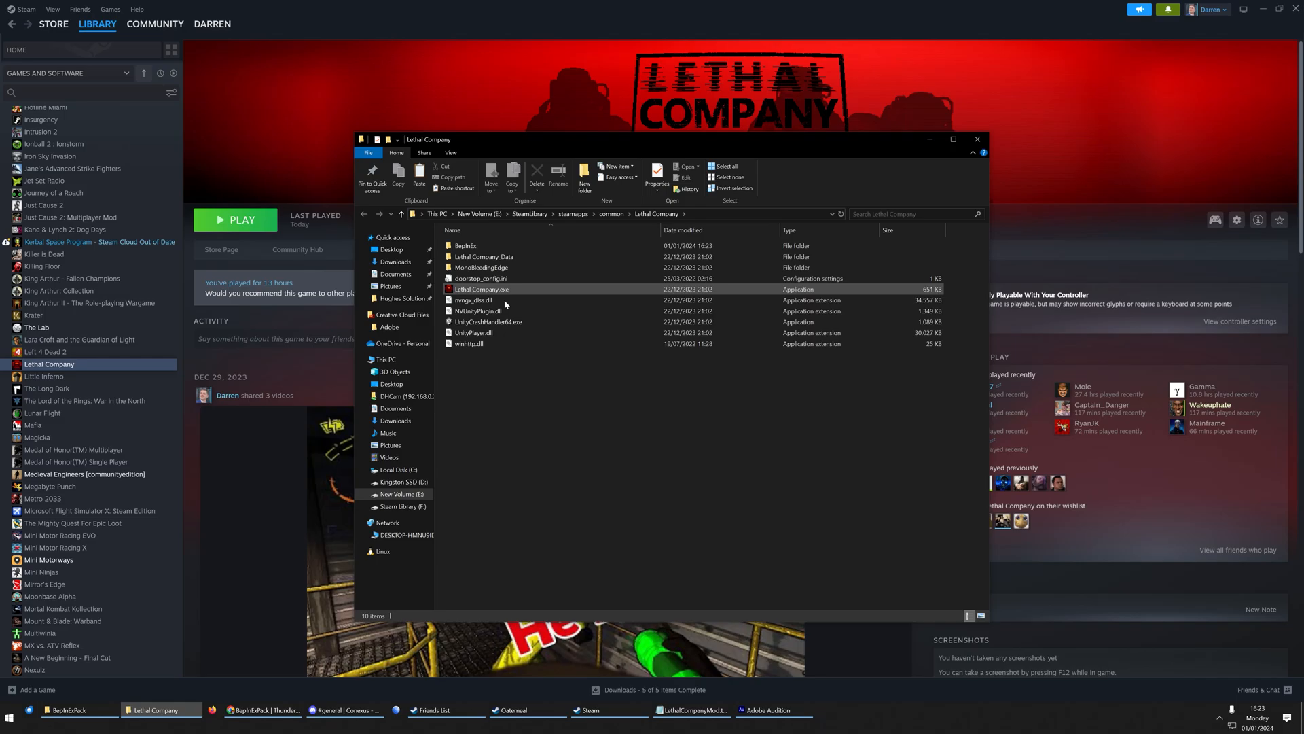
pyautogui.moveTo(505, 288)
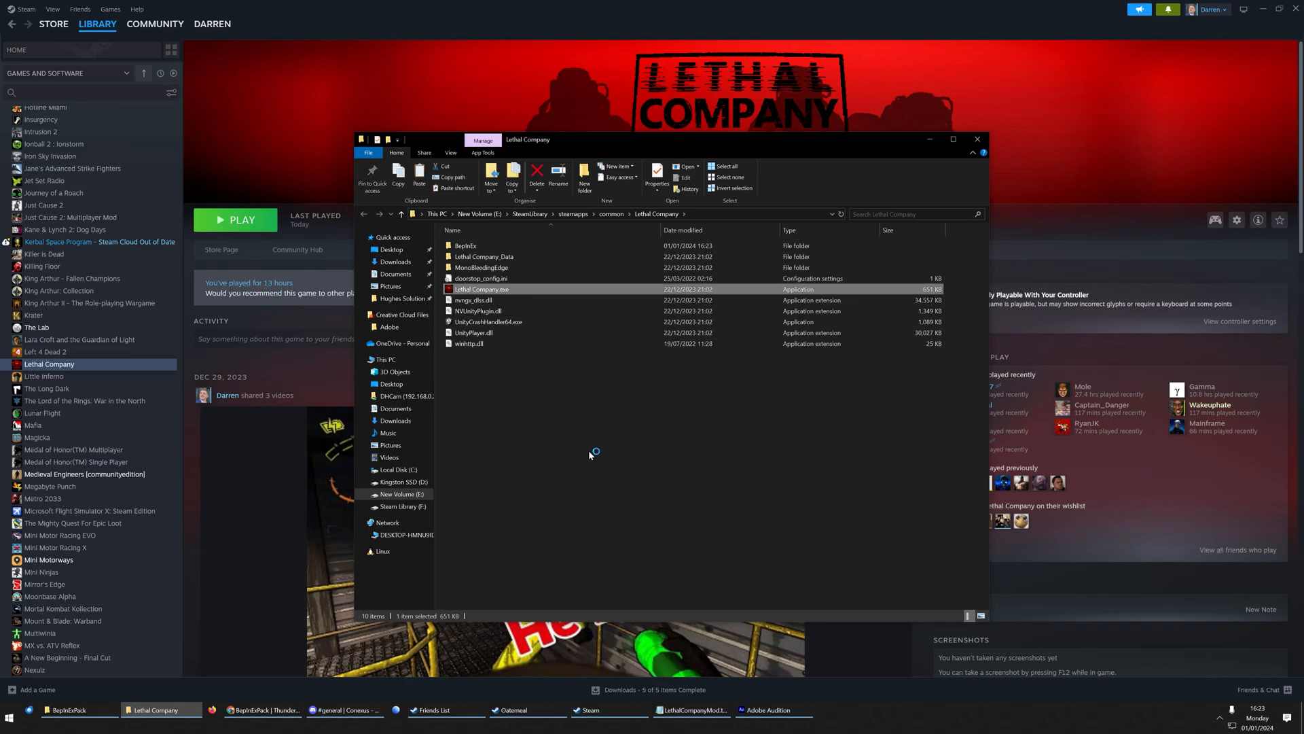
pyautogui.doubleClick(481, 288)
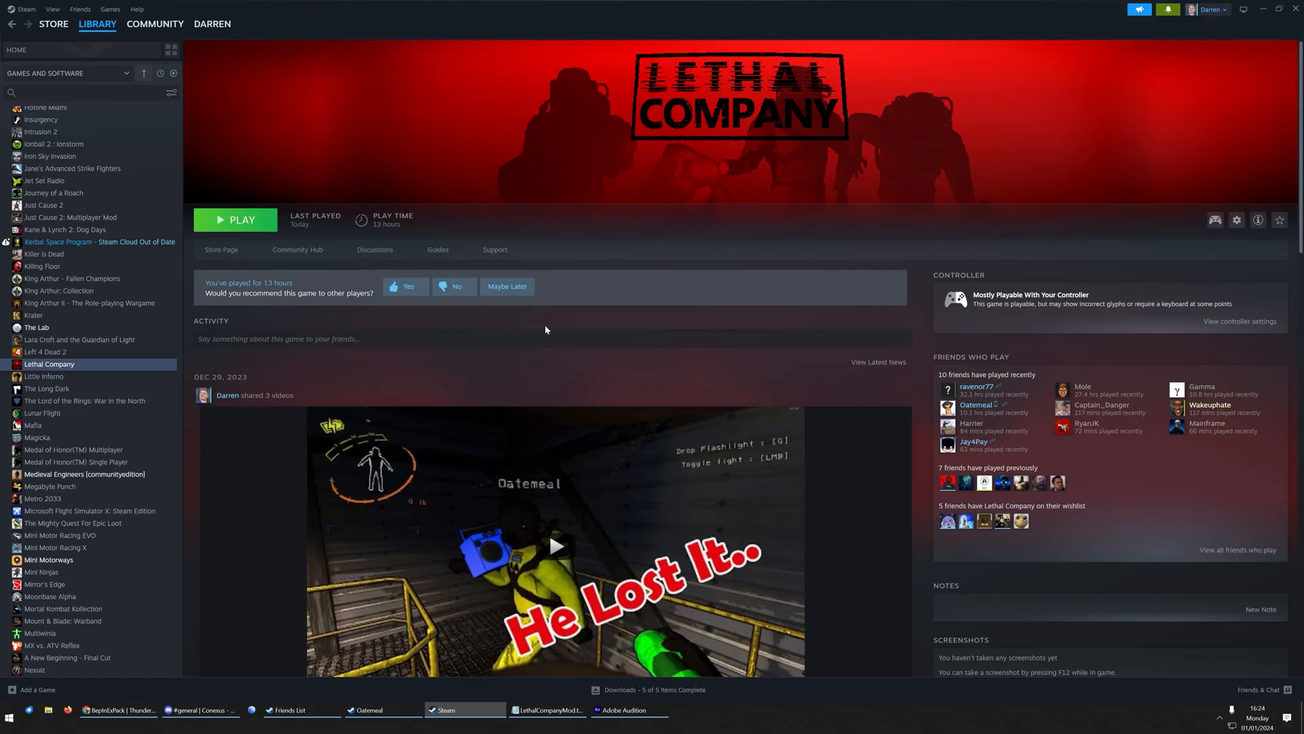
pyautogui.moveTo(386, 597)
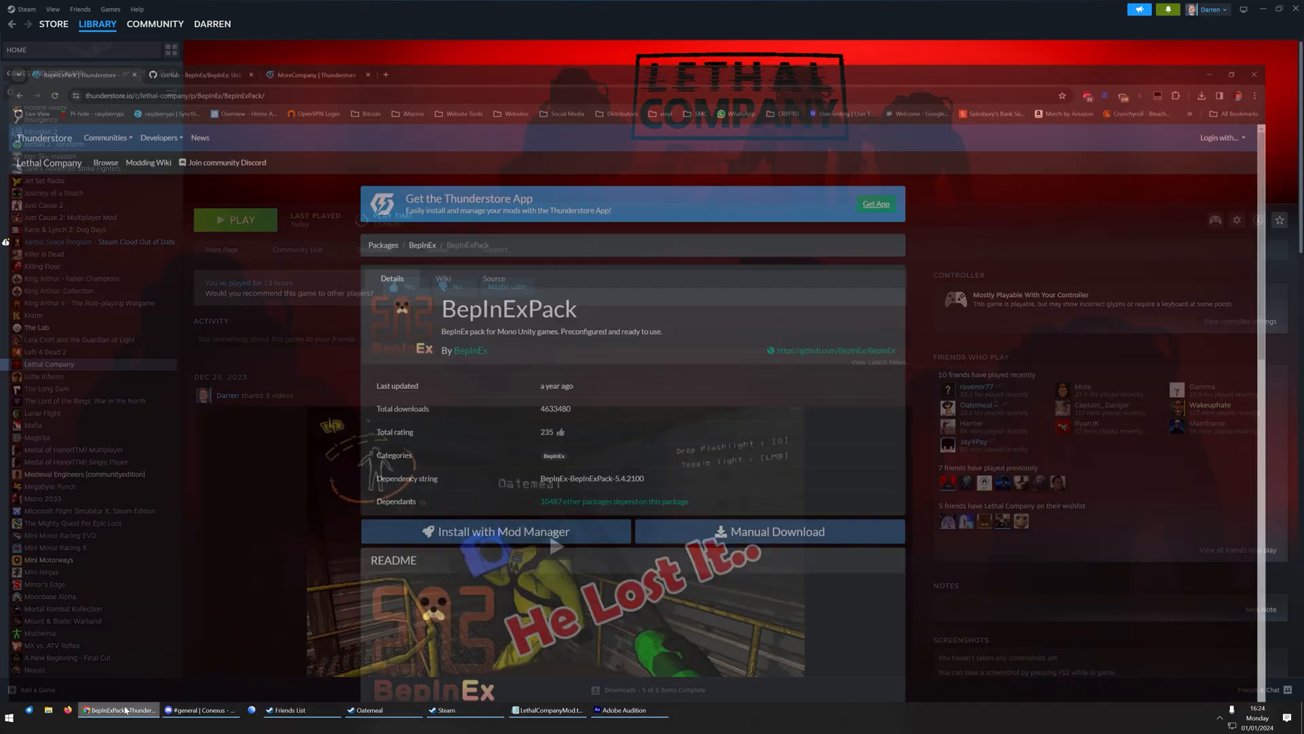
# - Download the MoreCompany zip from Thunderstore and extract it in Downloads
pyautogui.click(118, 709)
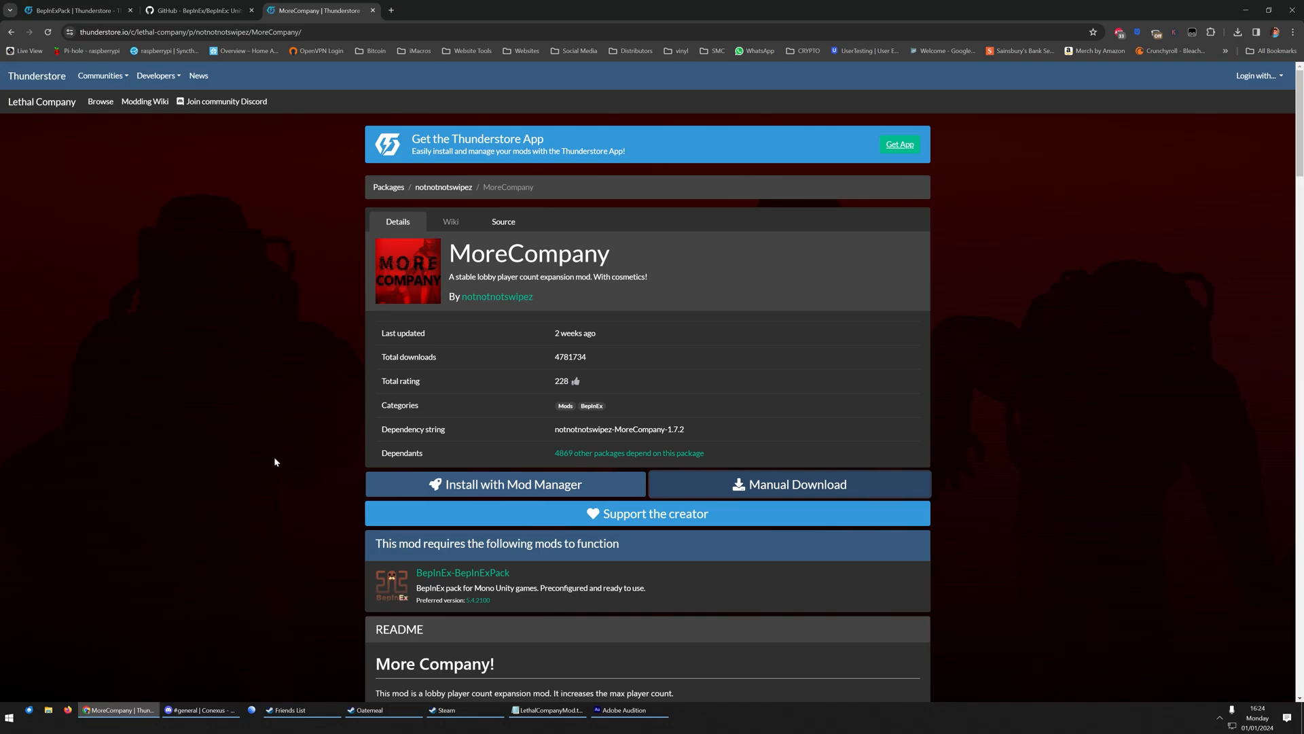
pyautogui.moveTo(432, 553)
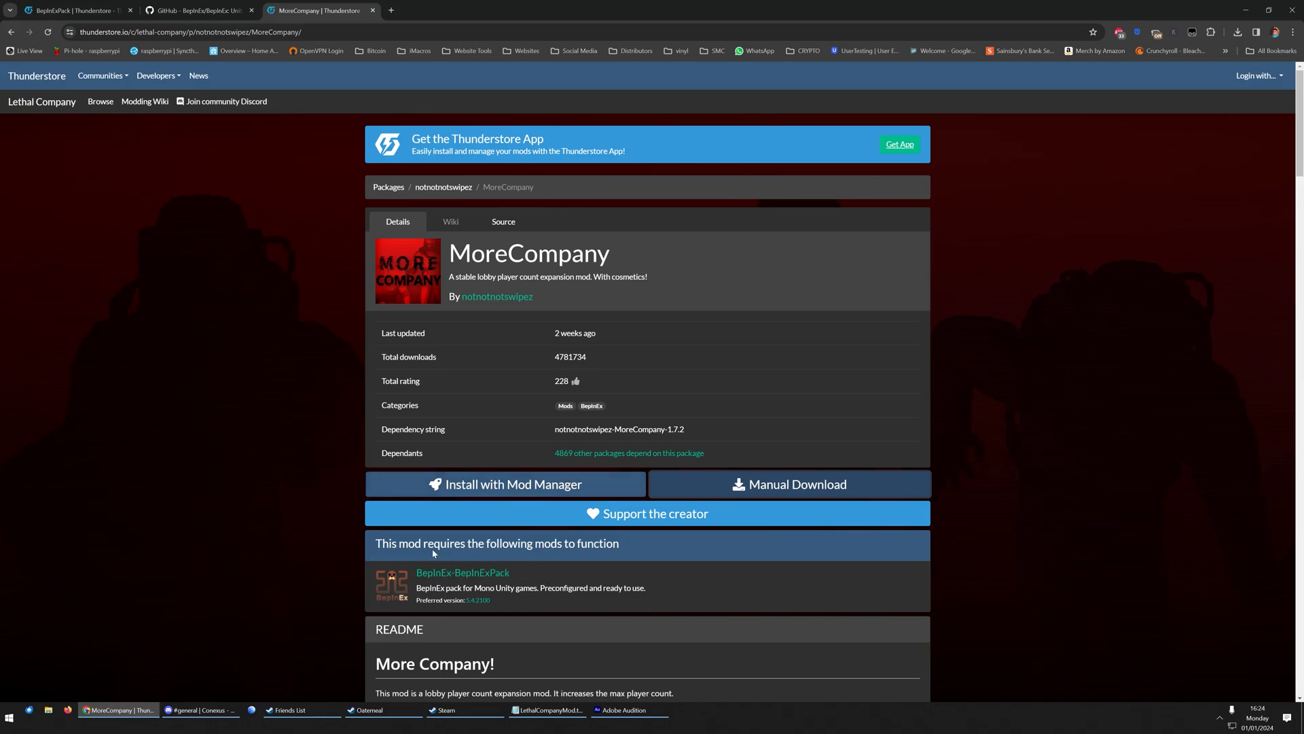
pyautogui.moveTo(462, 572)
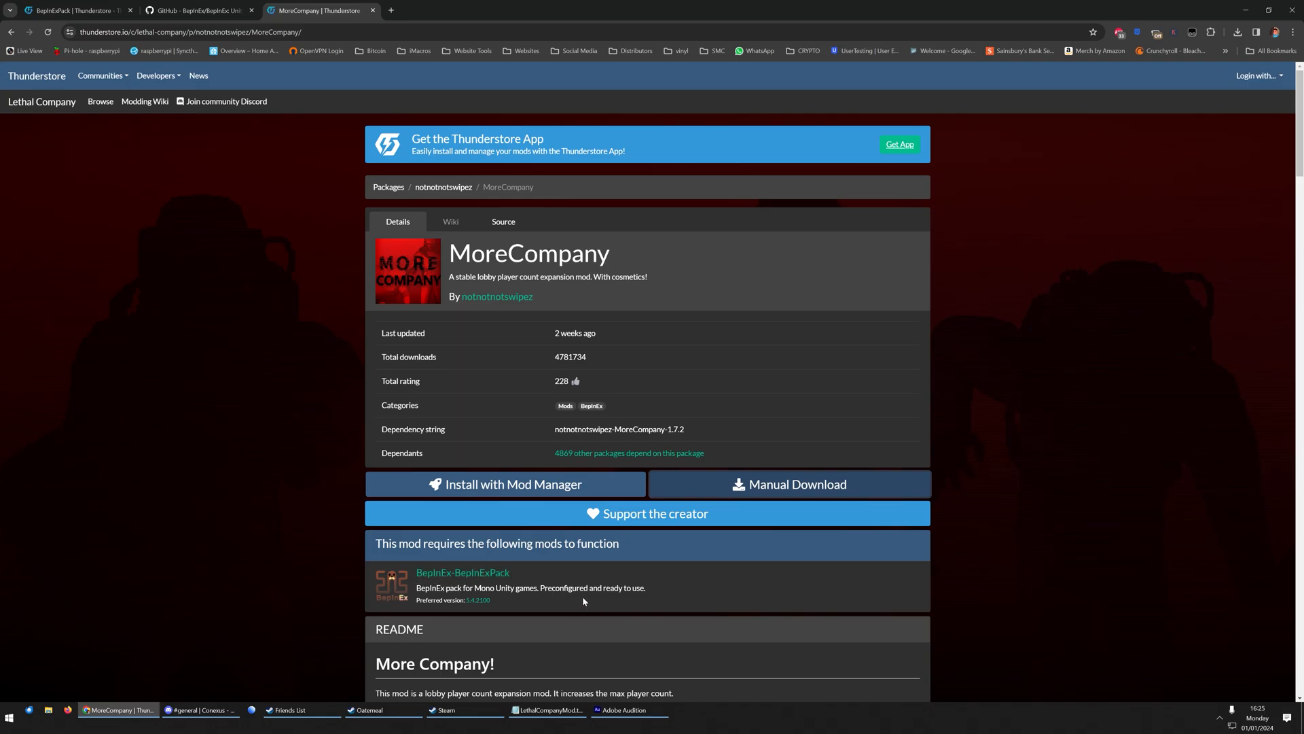
pyautogui.moveTo(802, 488)
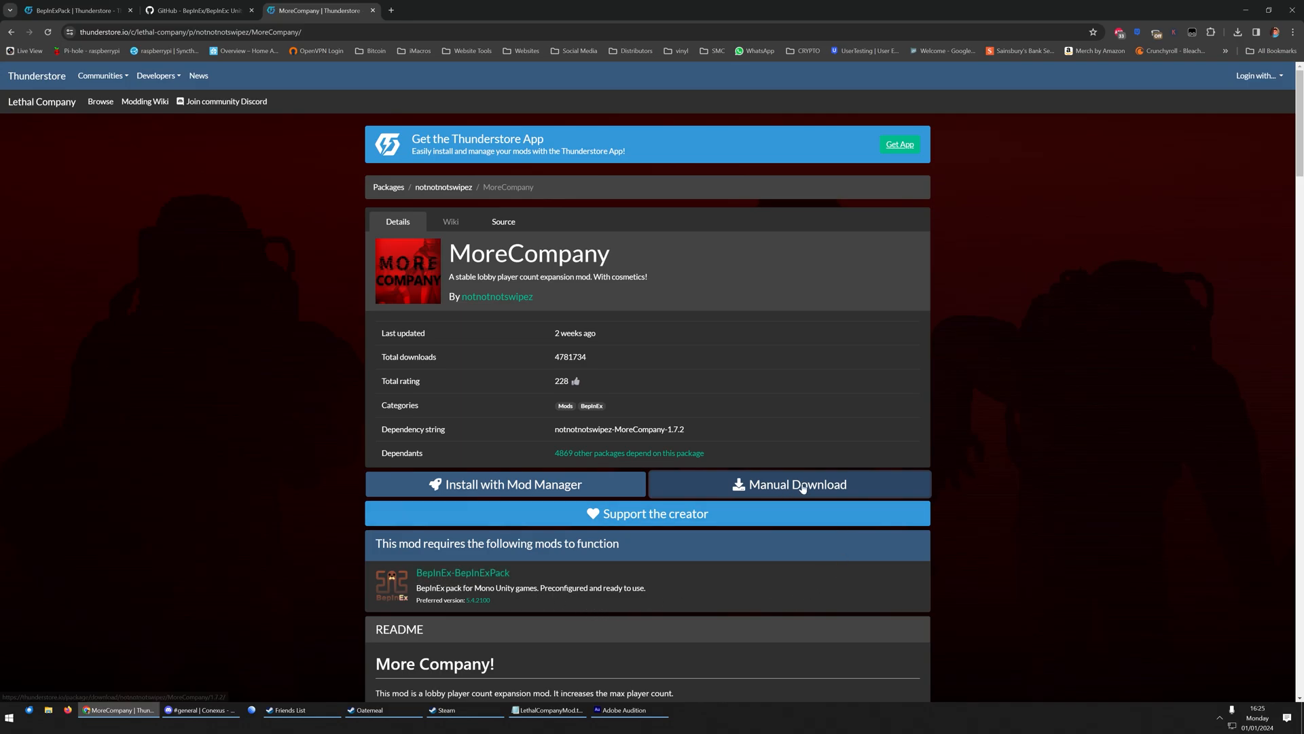
pyautogui.click(788, 484)
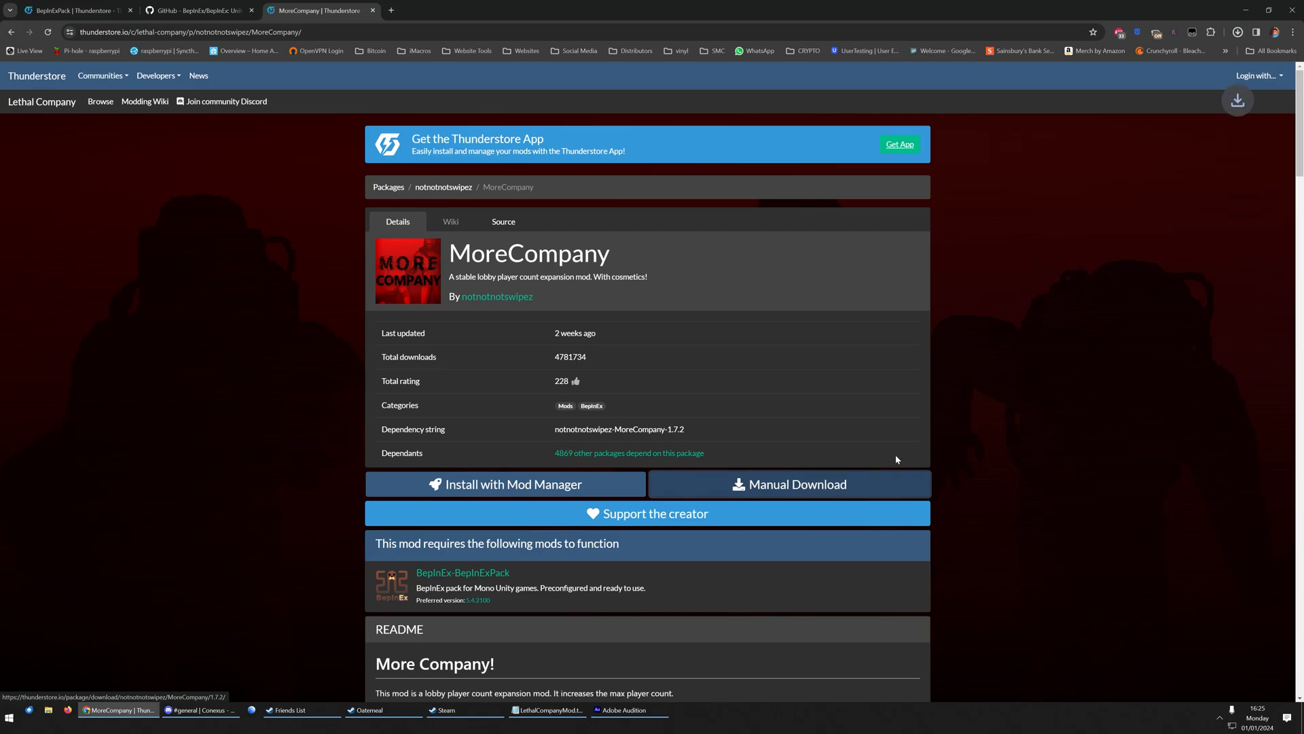
pyautogui.click(788, 484)
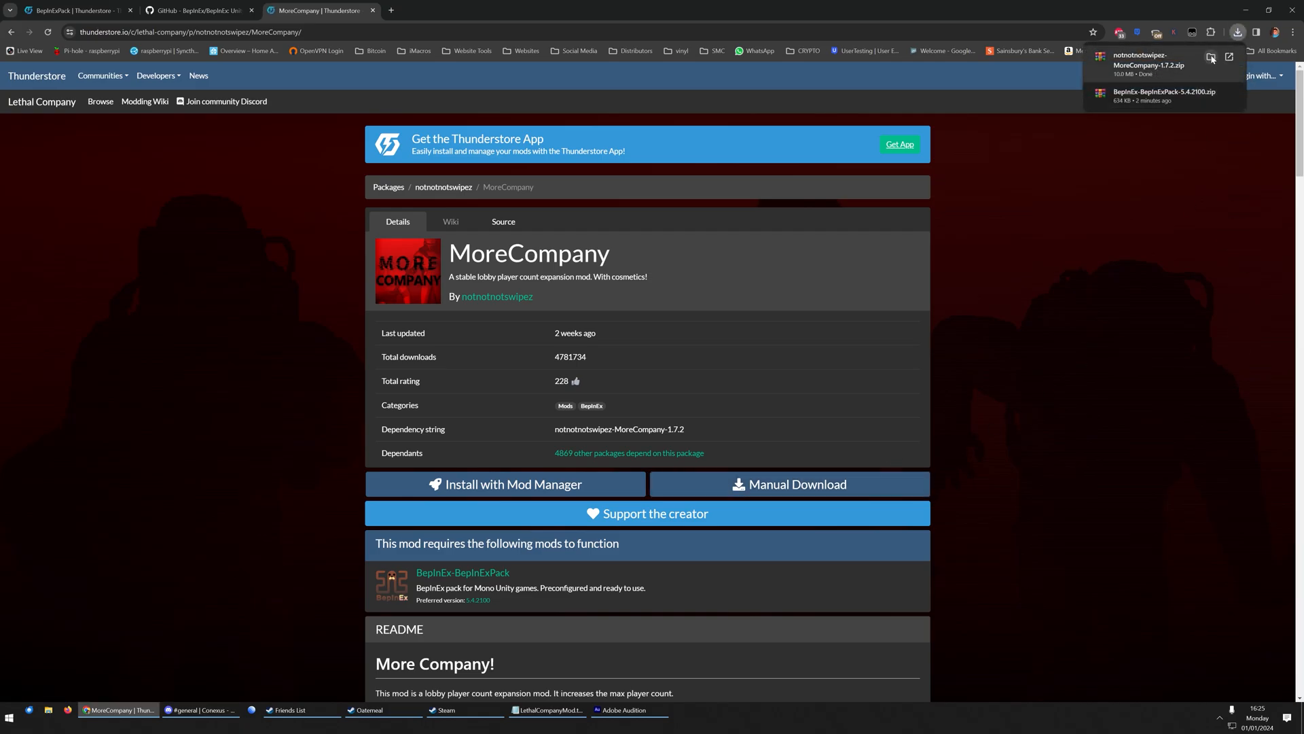
pyautogui.click(1229, 56)
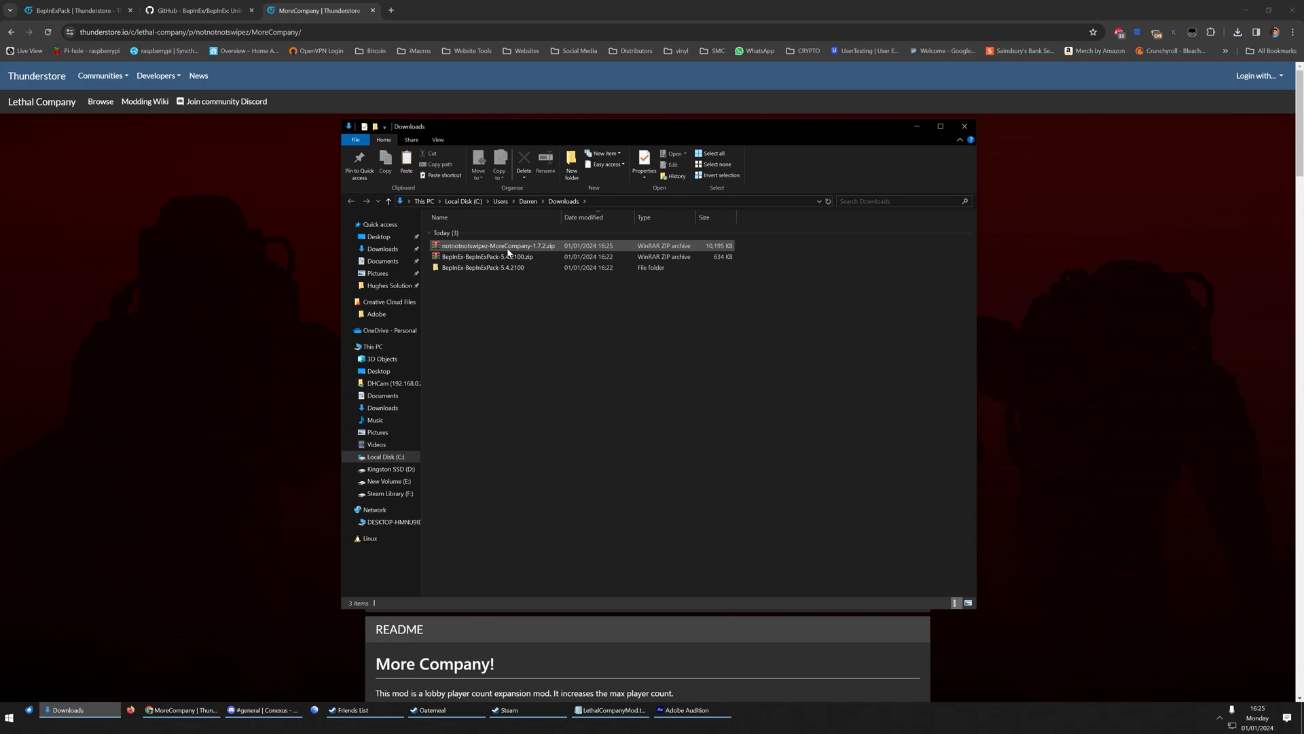
pyautogui.rightClick(497, 246)
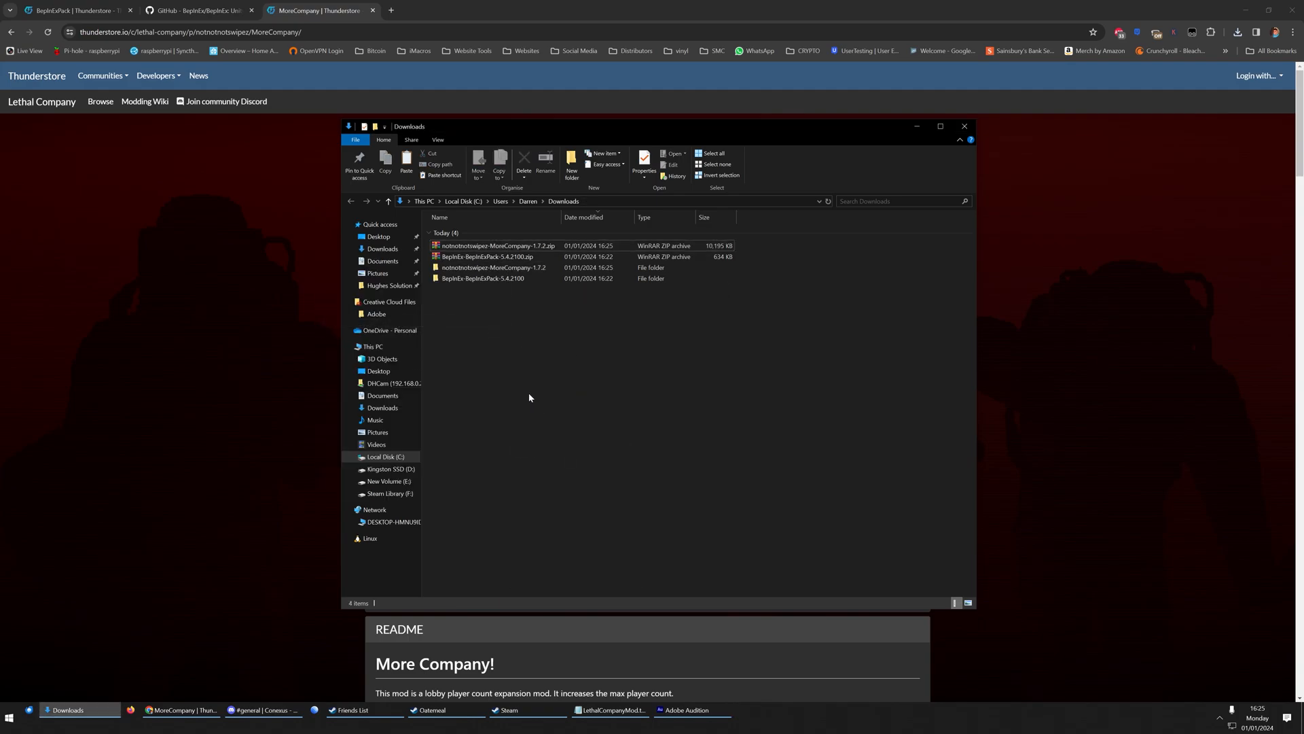
# - Copy MoreCompany.dll from MoreCompany-1.7.2\BepInEx\plugins
pyautogui.click(494, 267)
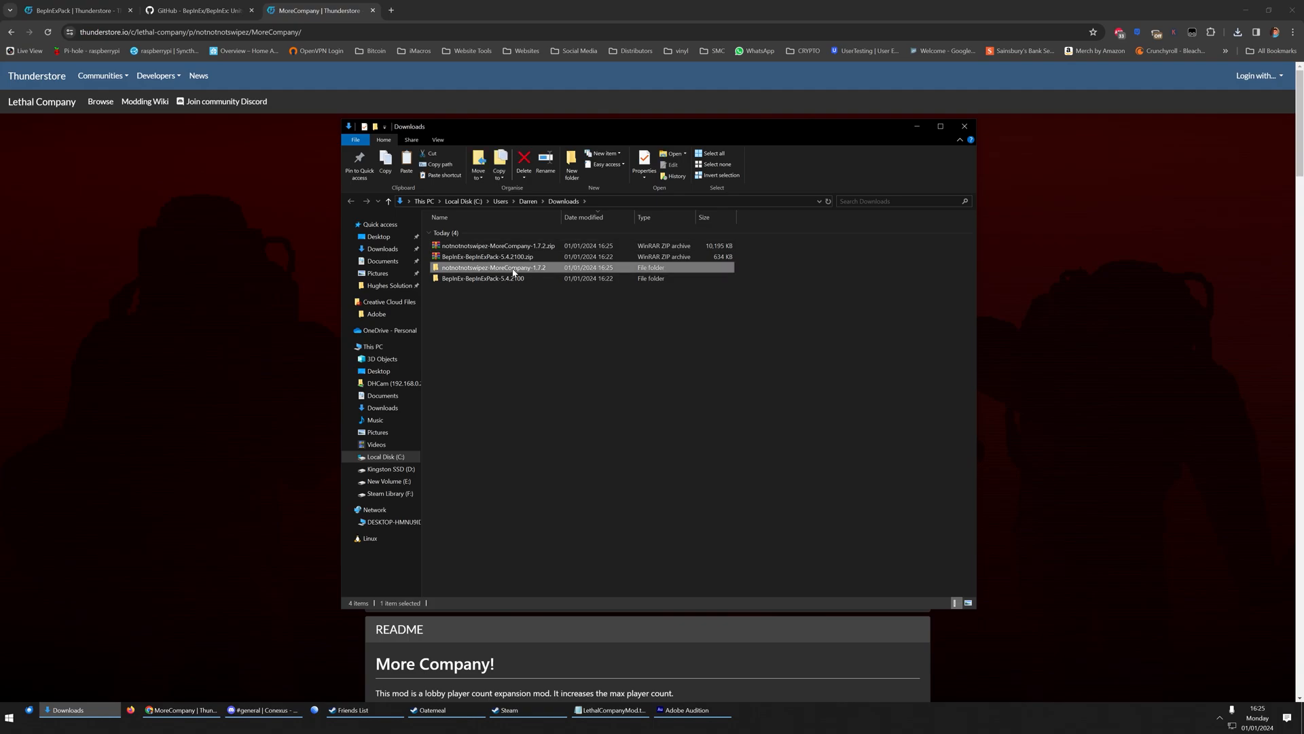
pyautogui.doubleClick(499, 268)
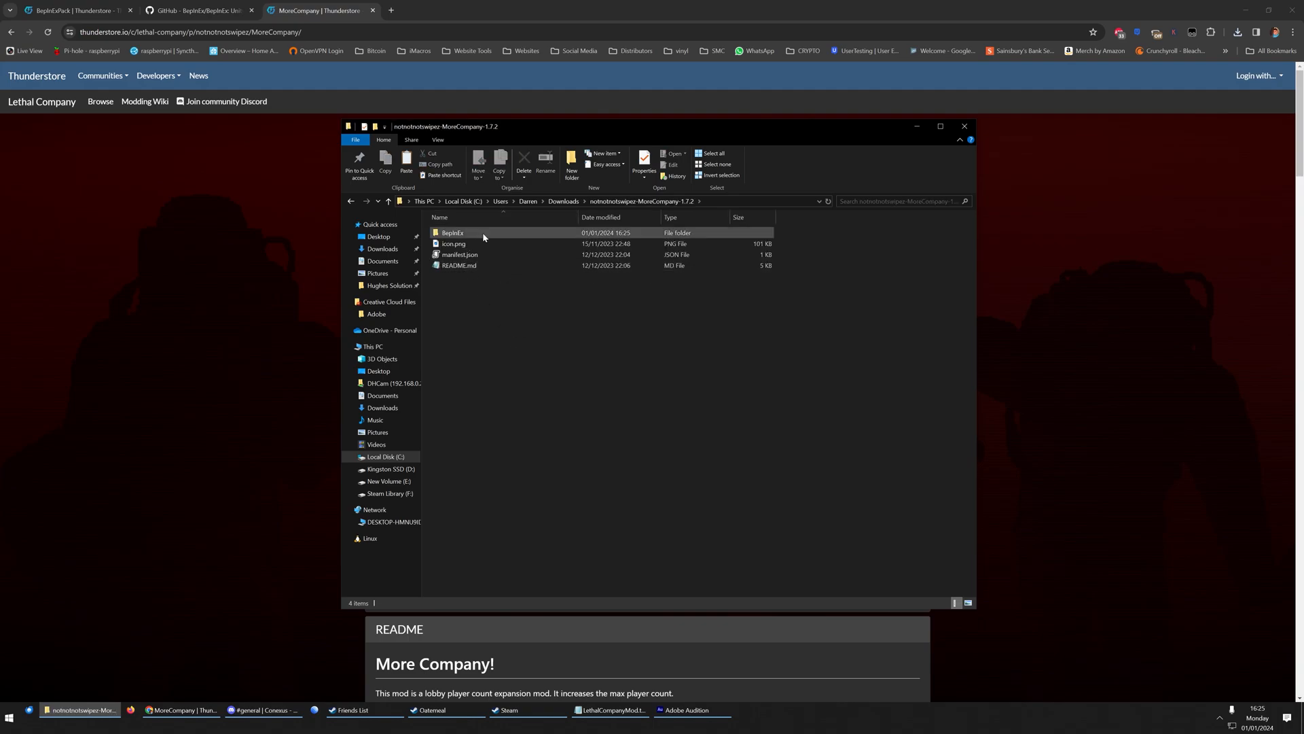
pyautogui.doubleClick(452, 233)
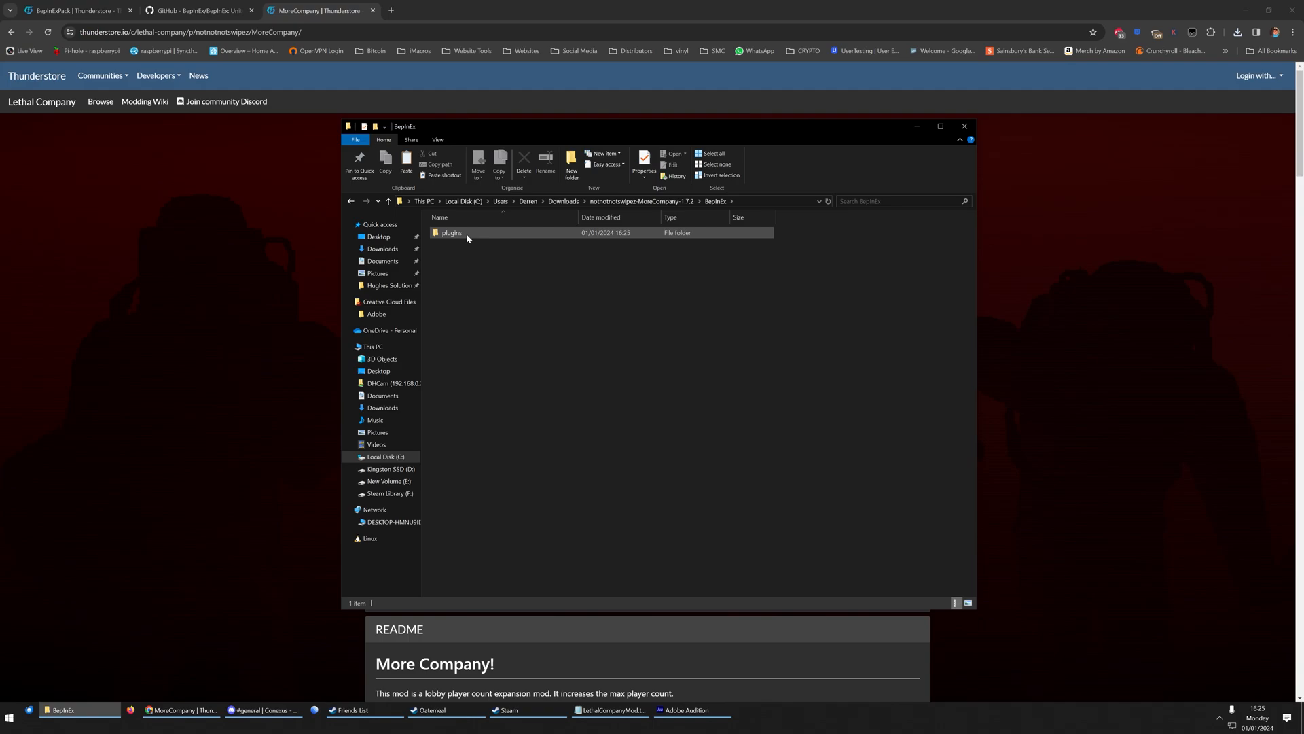
pyautogui.doubleClick(451, 232)
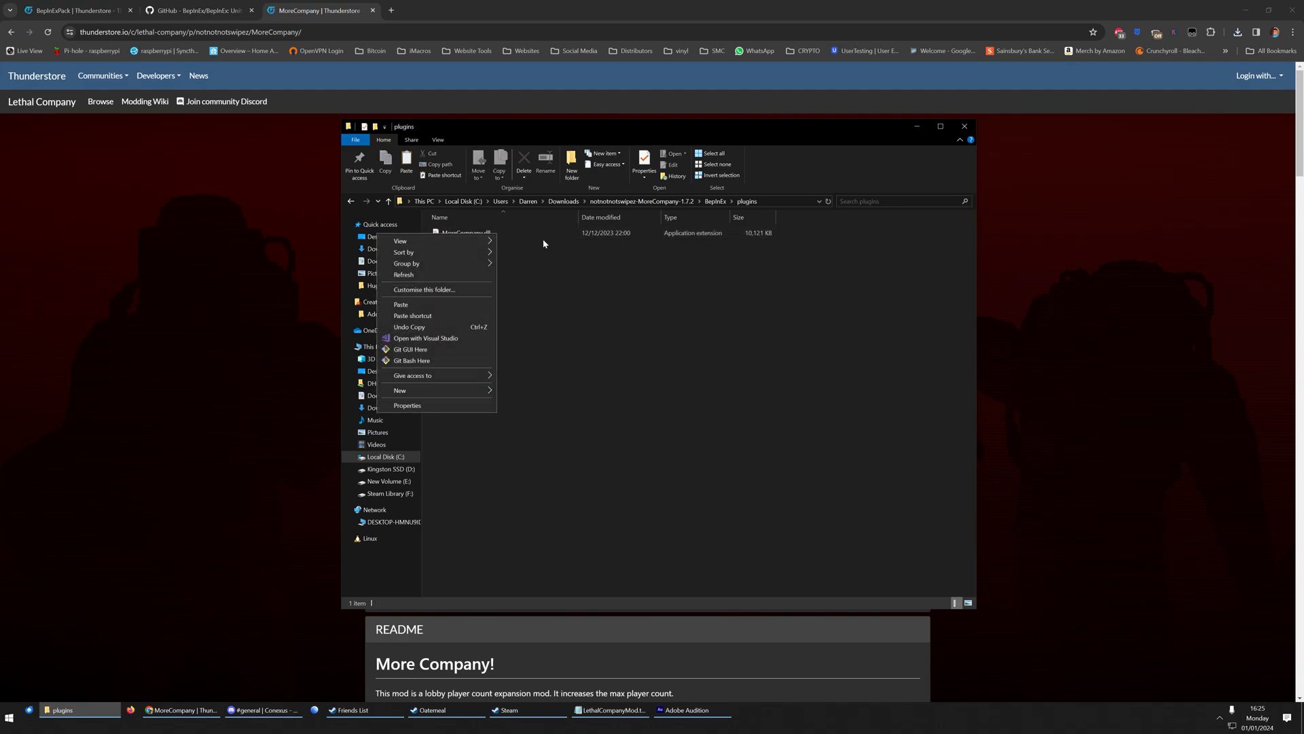
pyautogui.rightClick(462, 232)
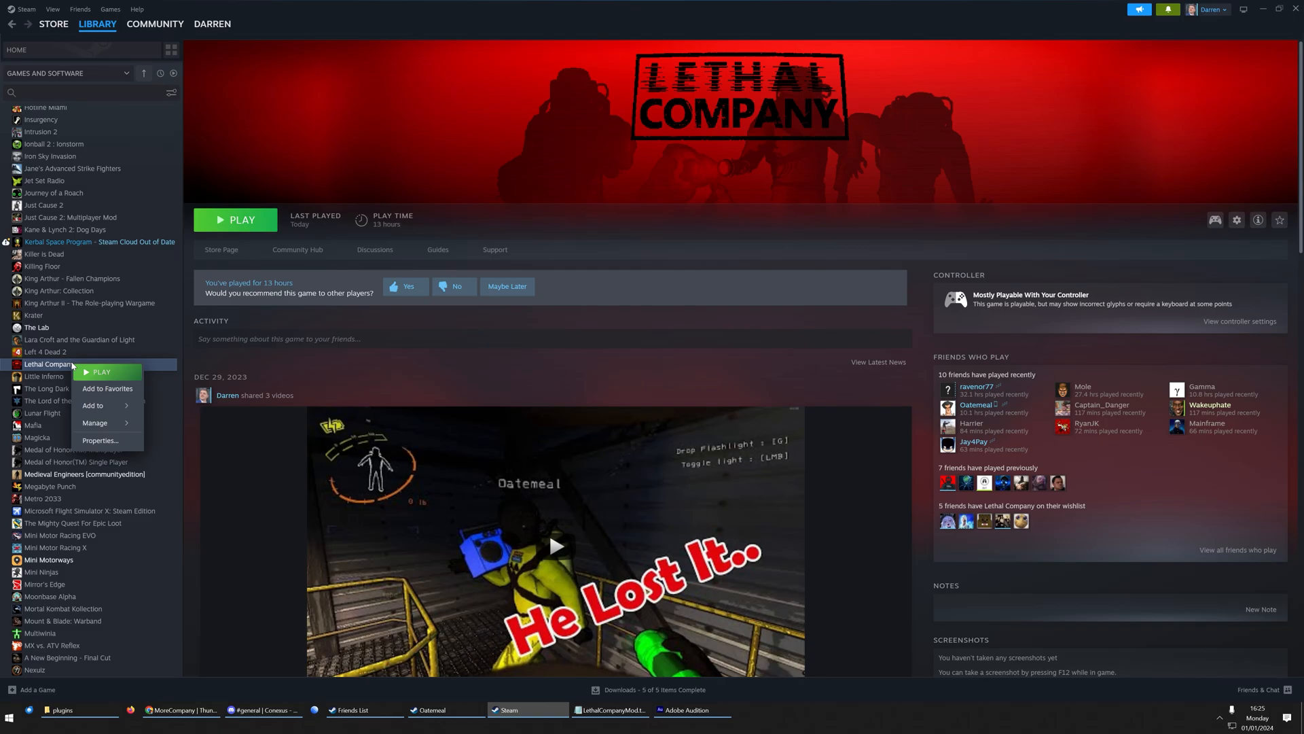
pyautogui.moveTo(95, 423)
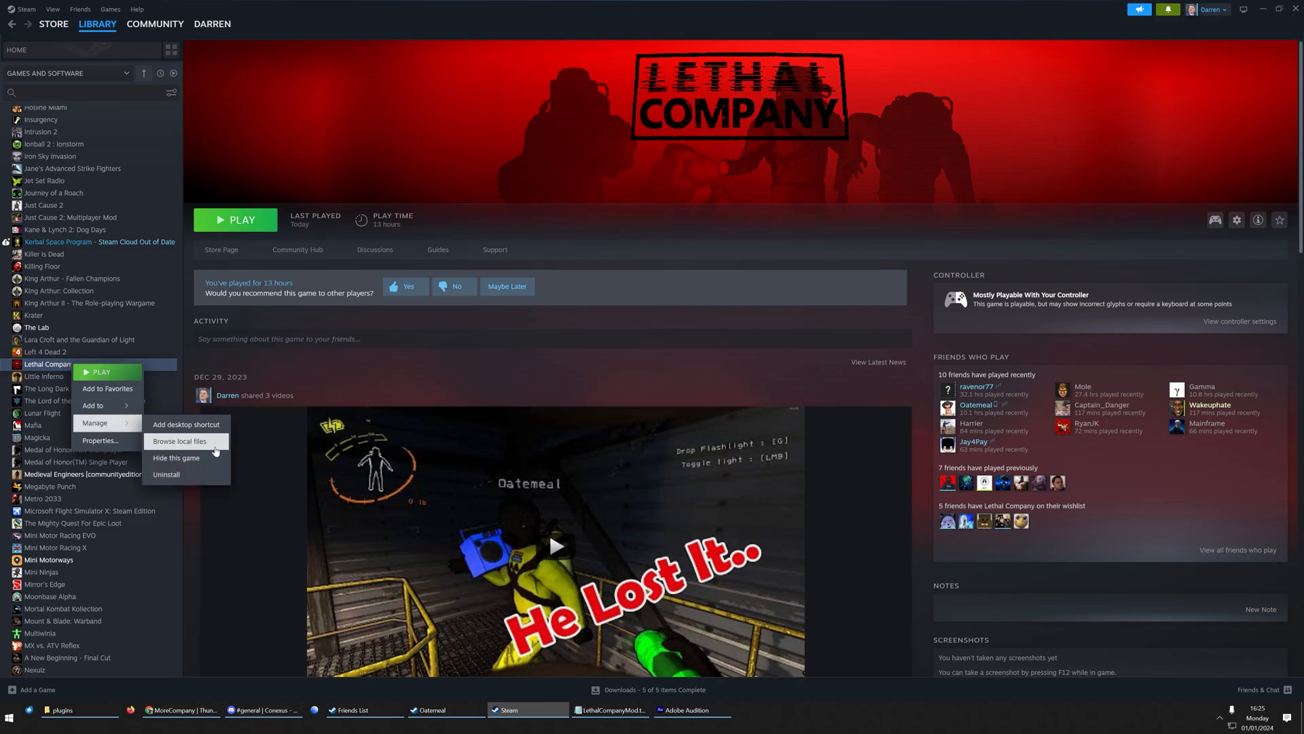
# - Paste MoreCompany.dll into the game's BepInEx plugins folder and close the window
pyautogui.click(179, 440)
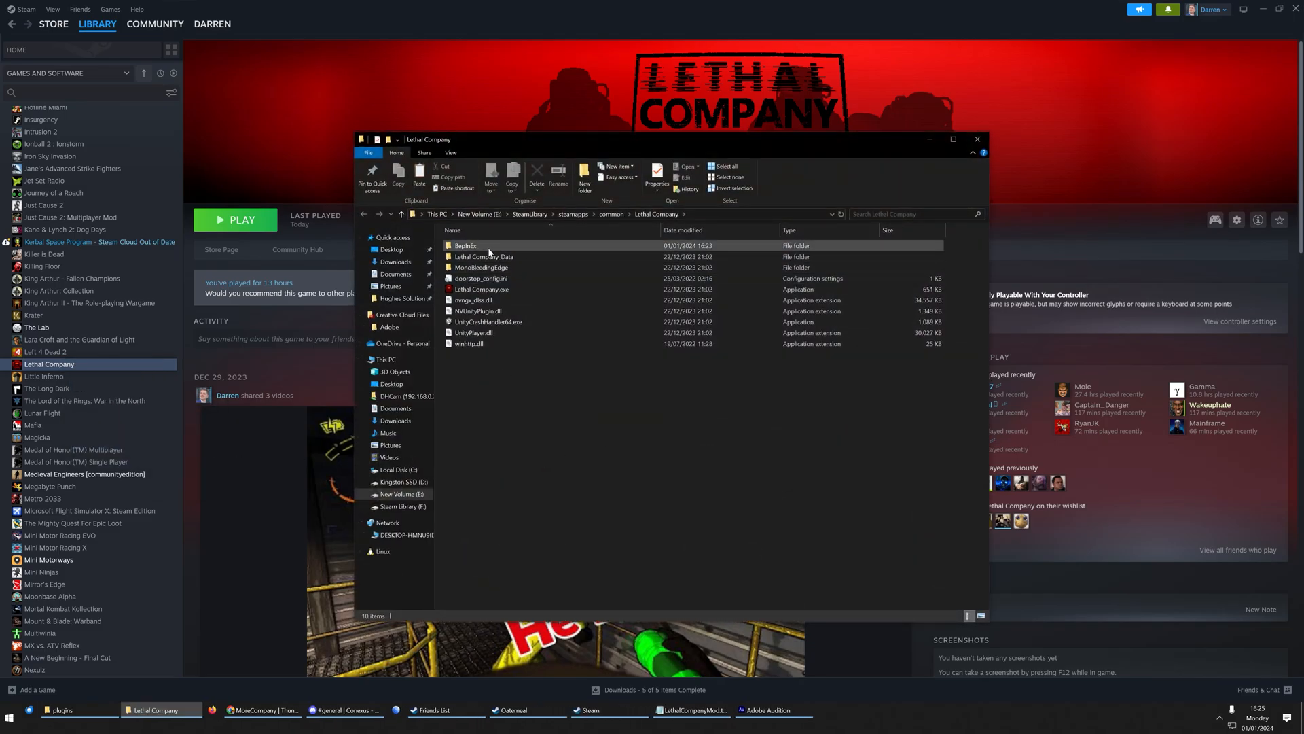
pyautogui.moveTo(465, 244)
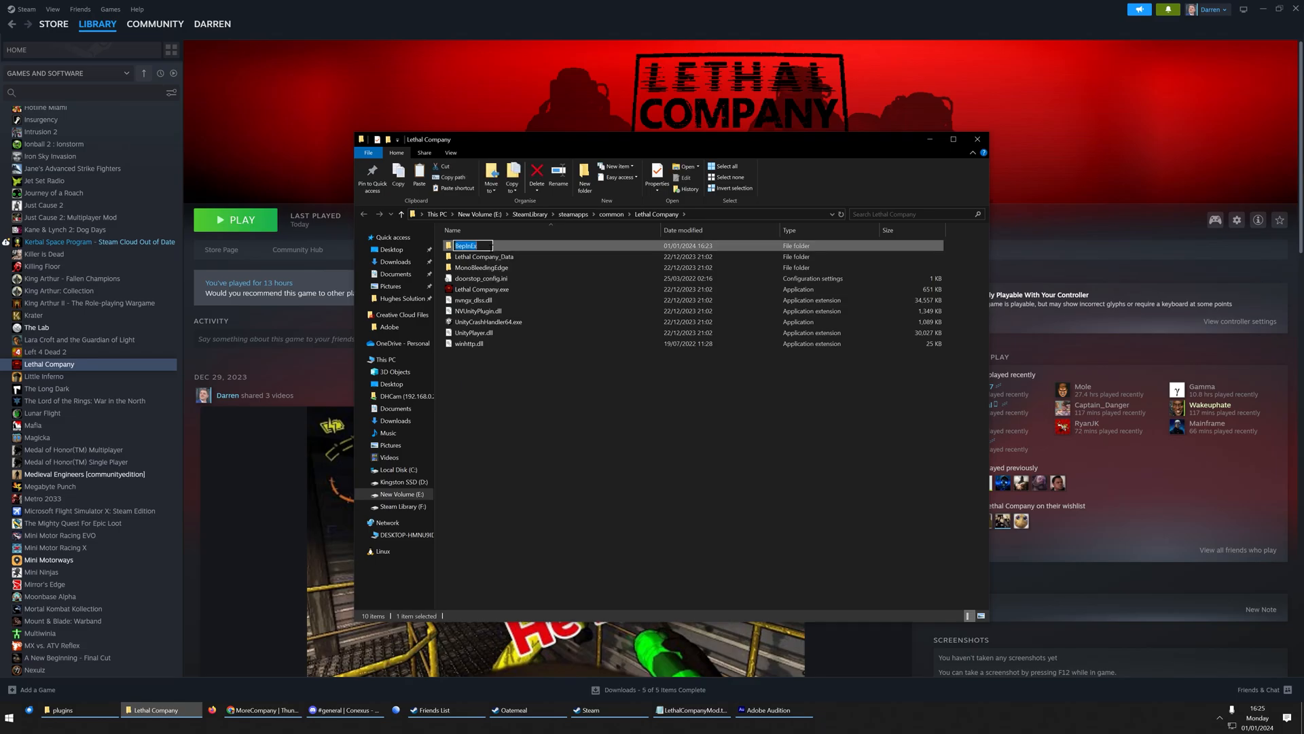
pyautogui.doubleClick(466, 245)
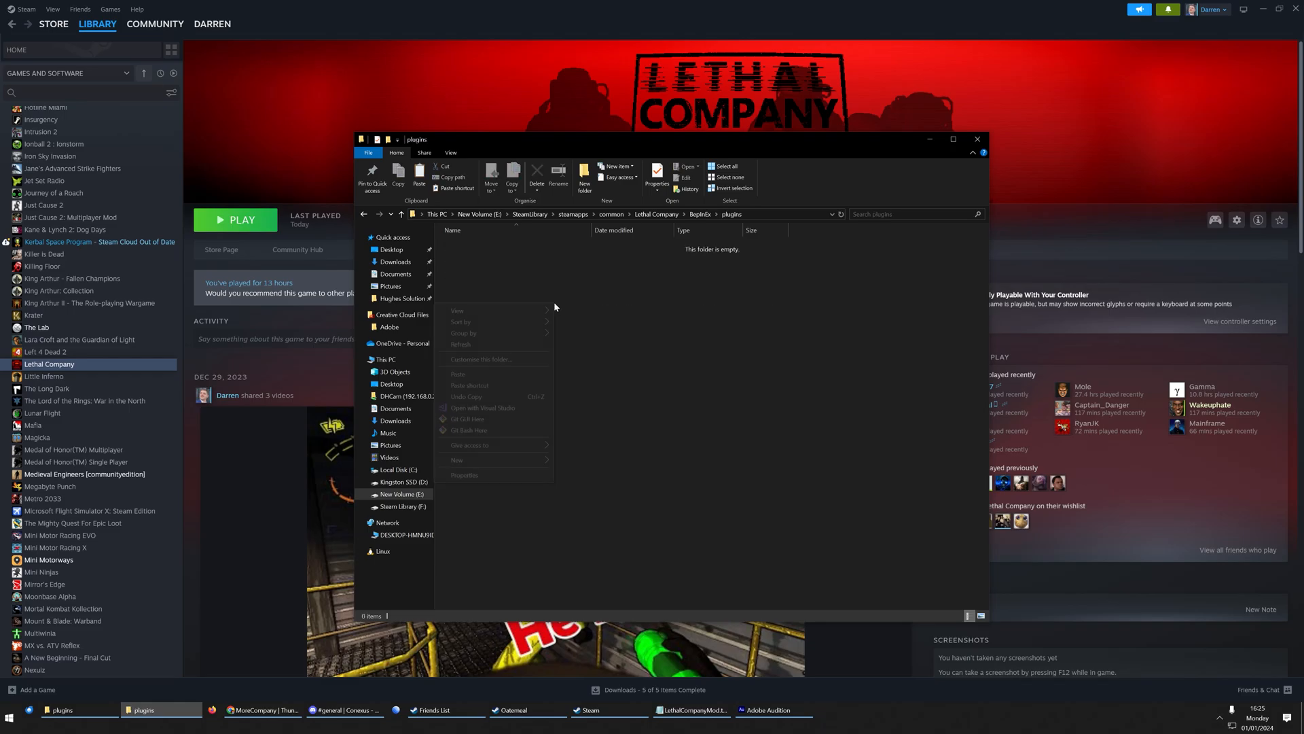
pyautogui.moveTo(499, 376)
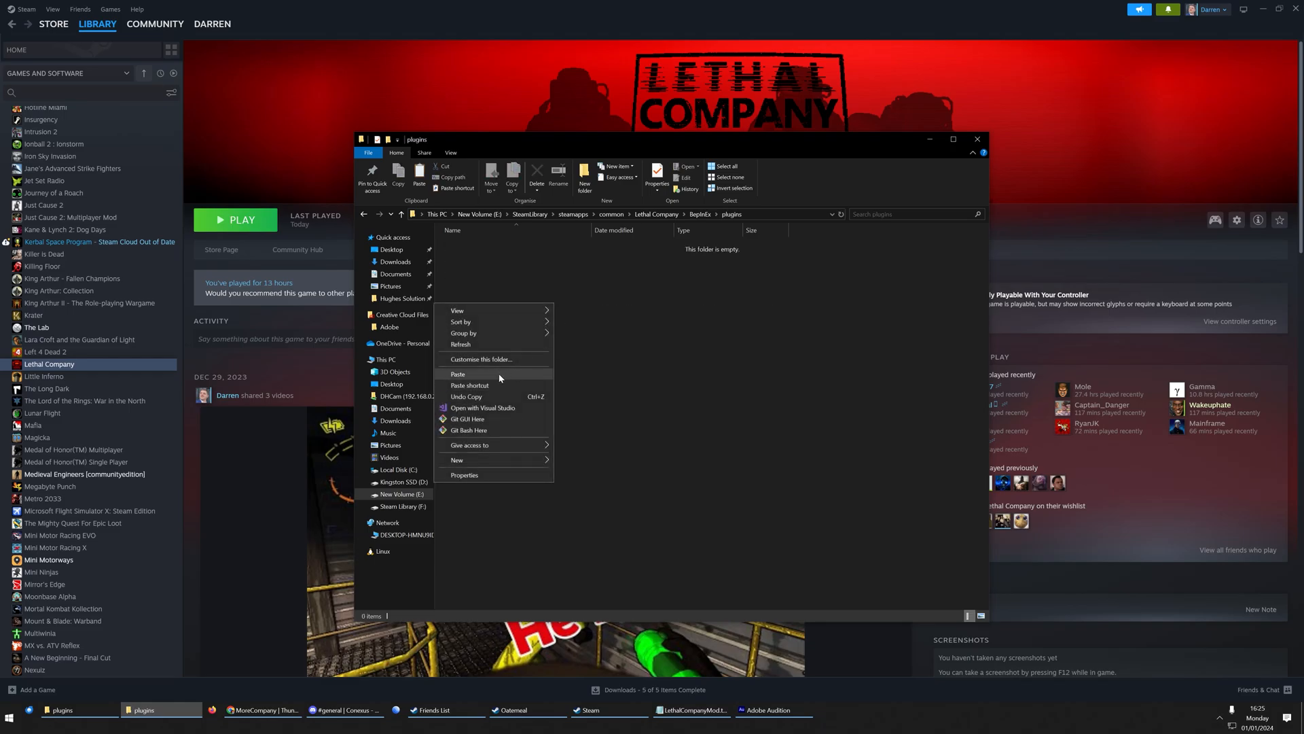
pyautogui.click(669, 391)
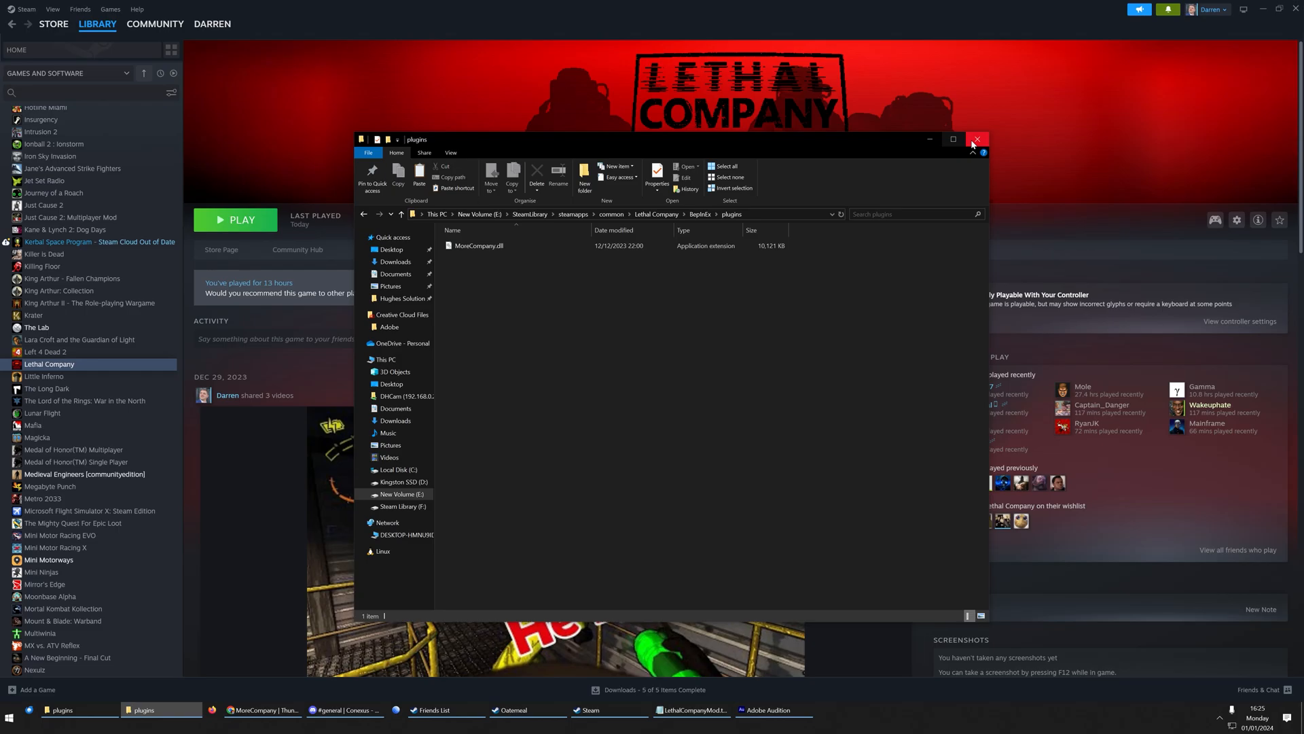
pyautogui.click(976, 139)
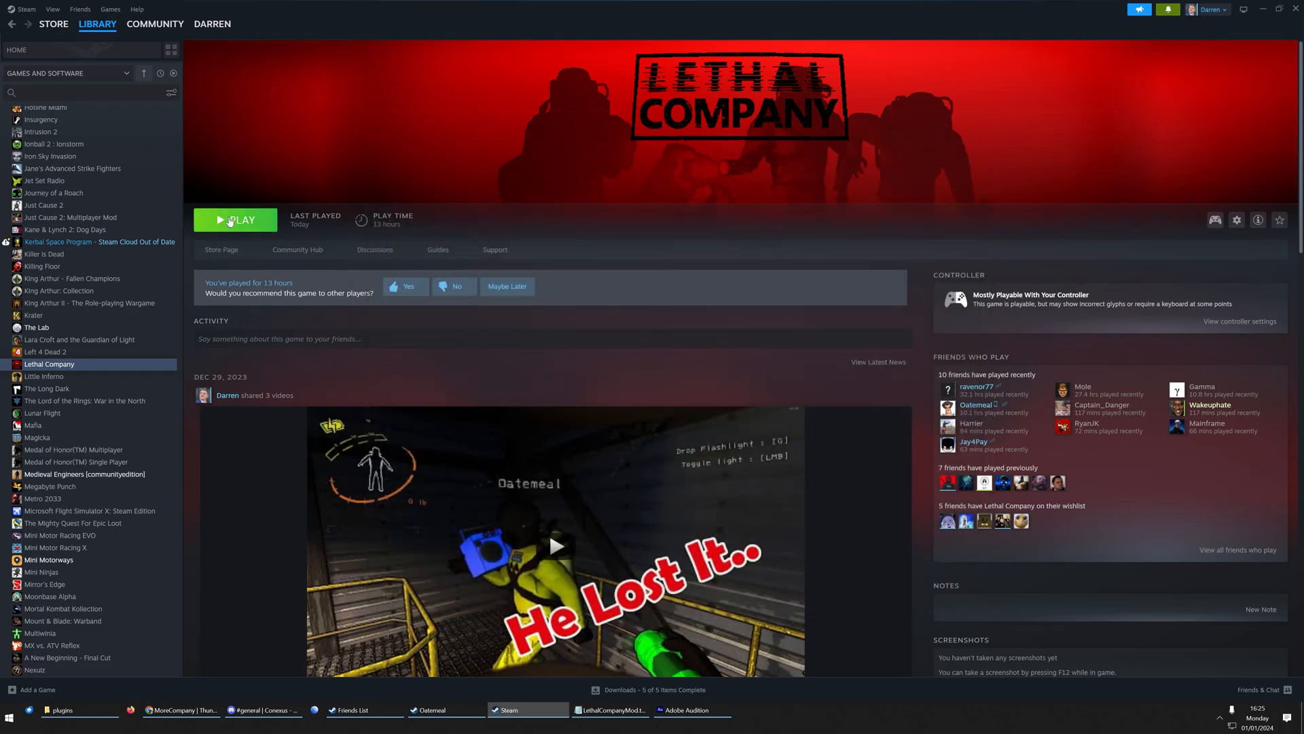
# - Start Lethal Company from Steam in Online mode past the version 45 notice
pyautogui.click(235, 220)
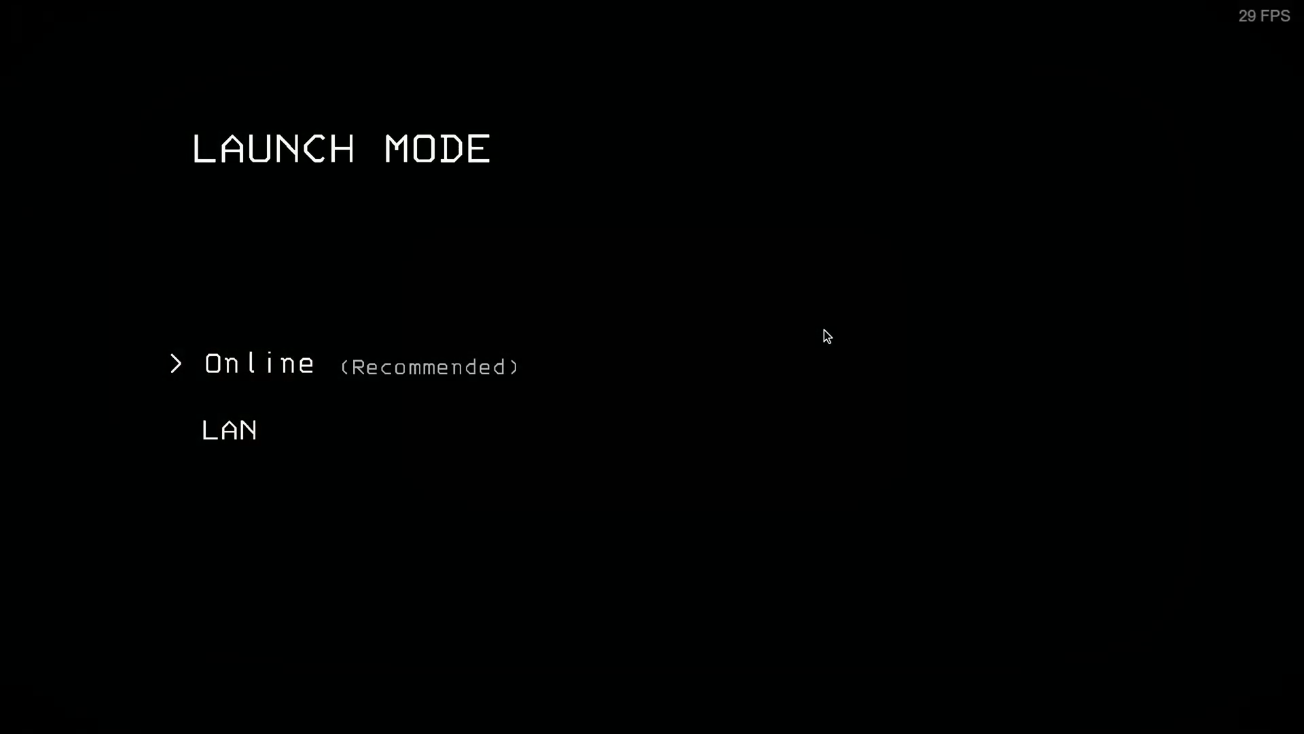
pyautogui.click(259, 365)
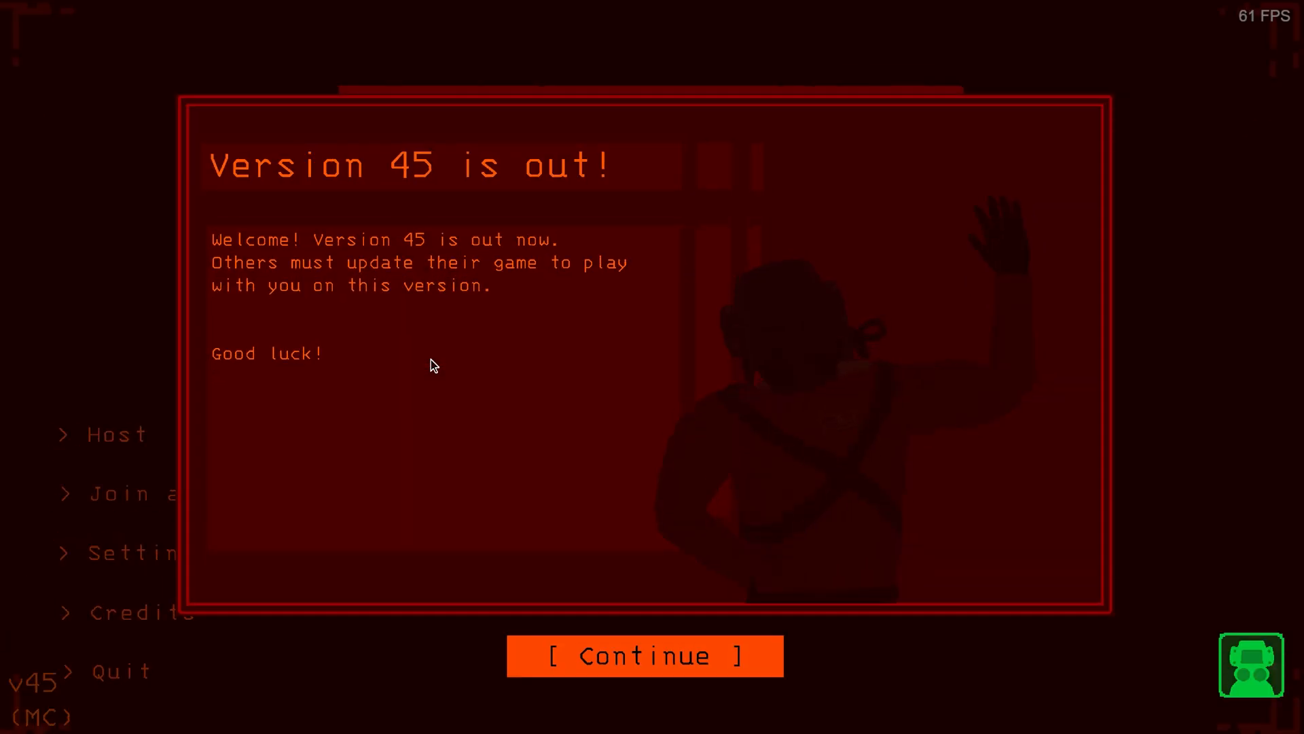
pyautogui.click(644, 655)
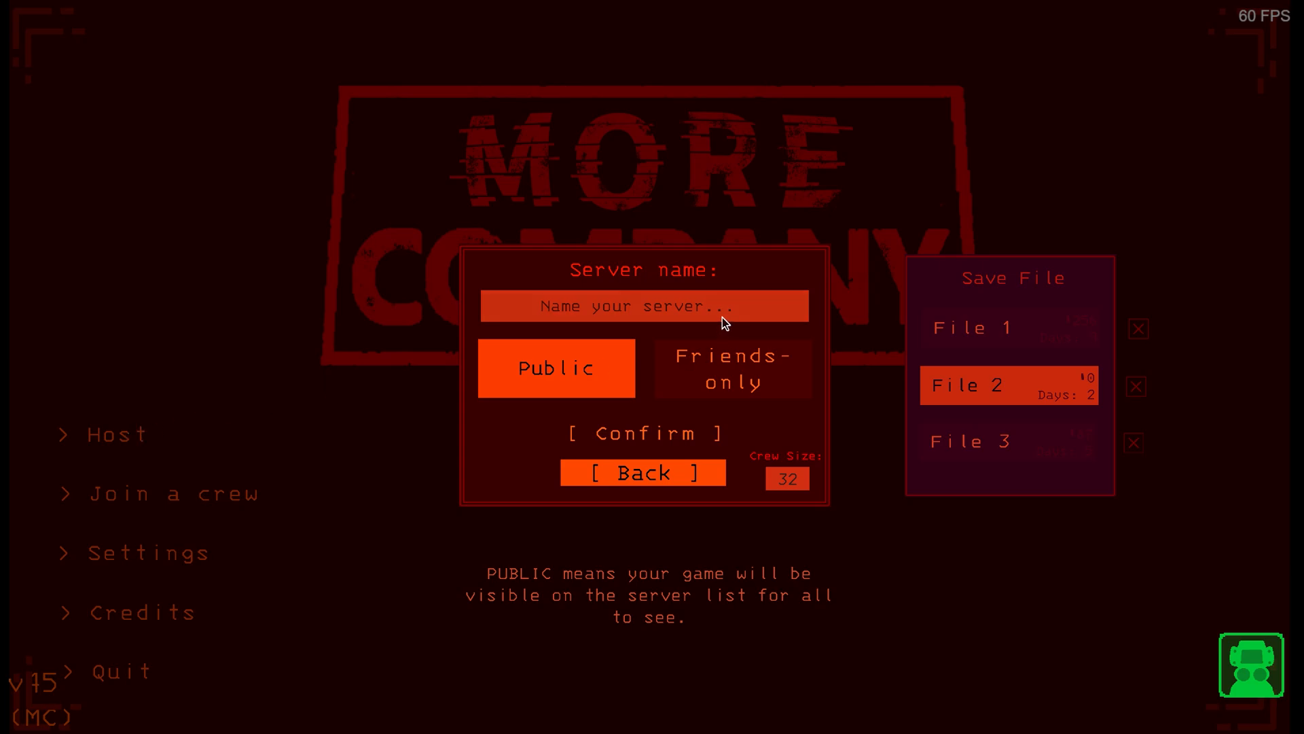
# - Delete the File 2 save and name the server 'Great Assets - MOD MORE COMPANY'
pyautogui.click(1134, 386)
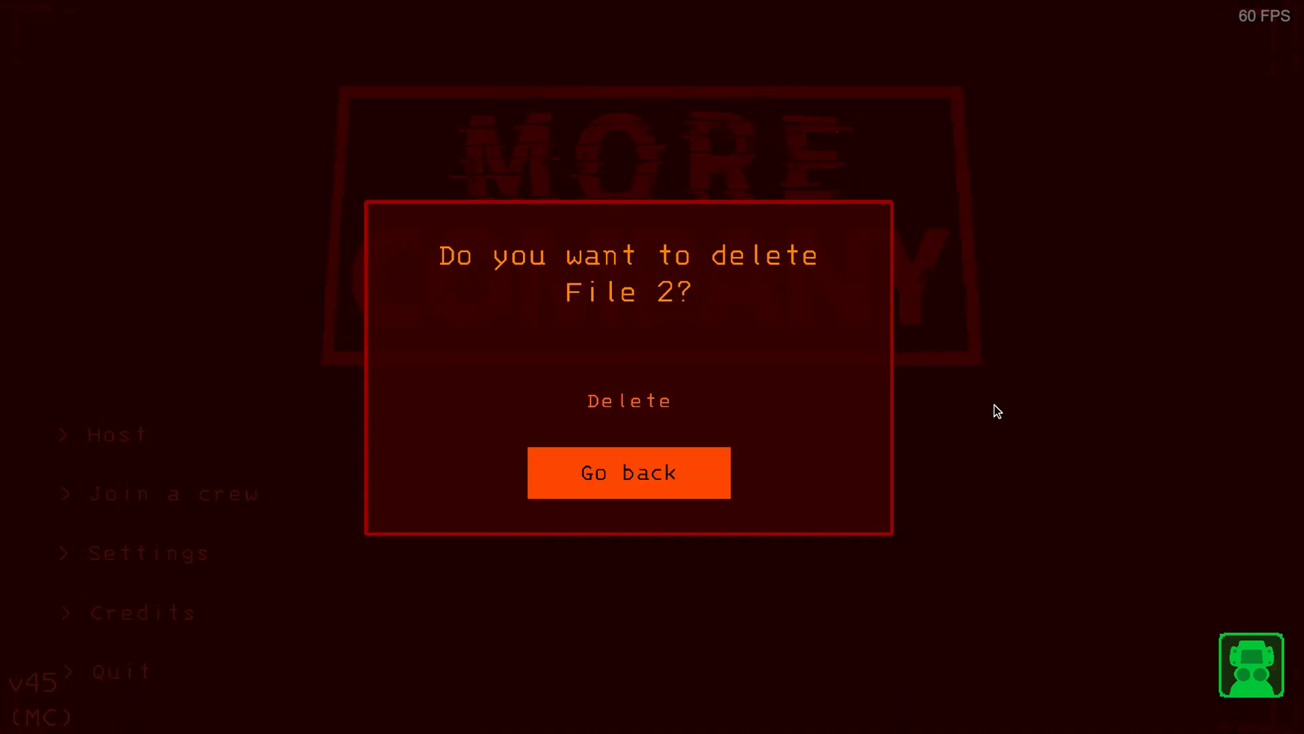
pyautogui.click(628, 472)
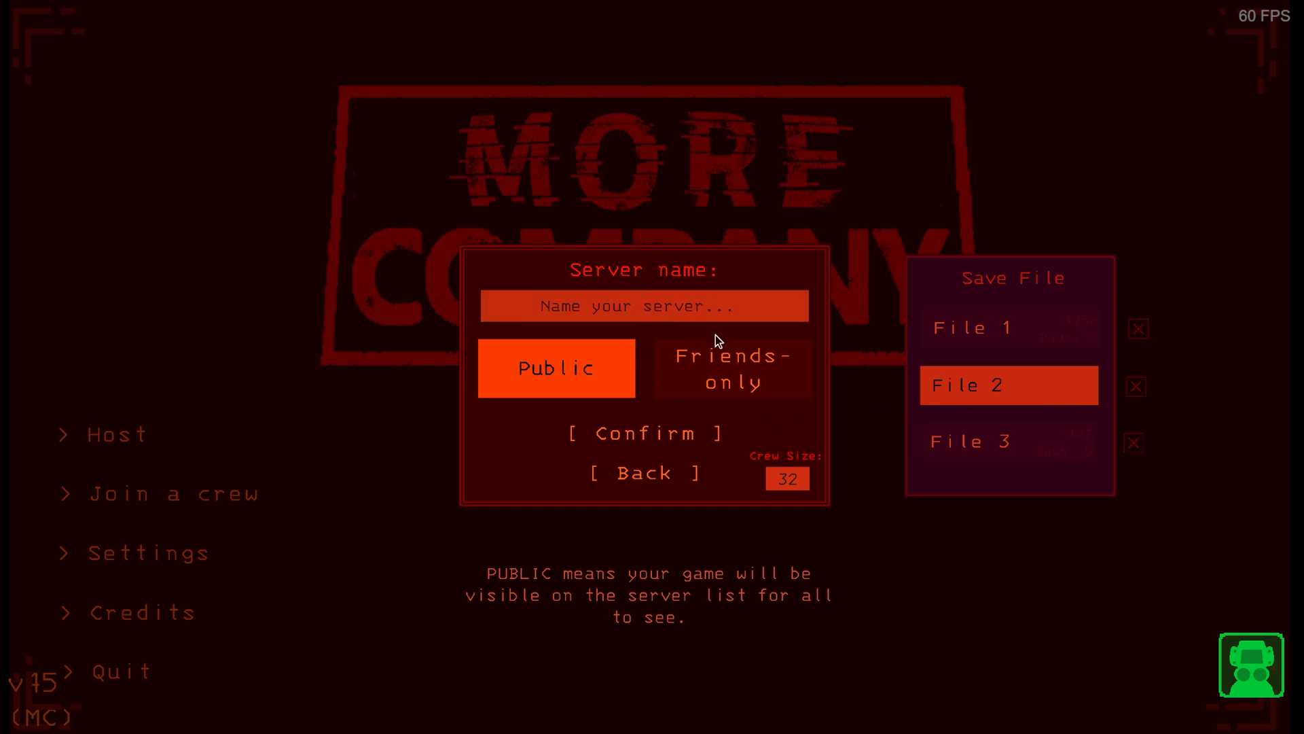
pyautogui.write('Great')
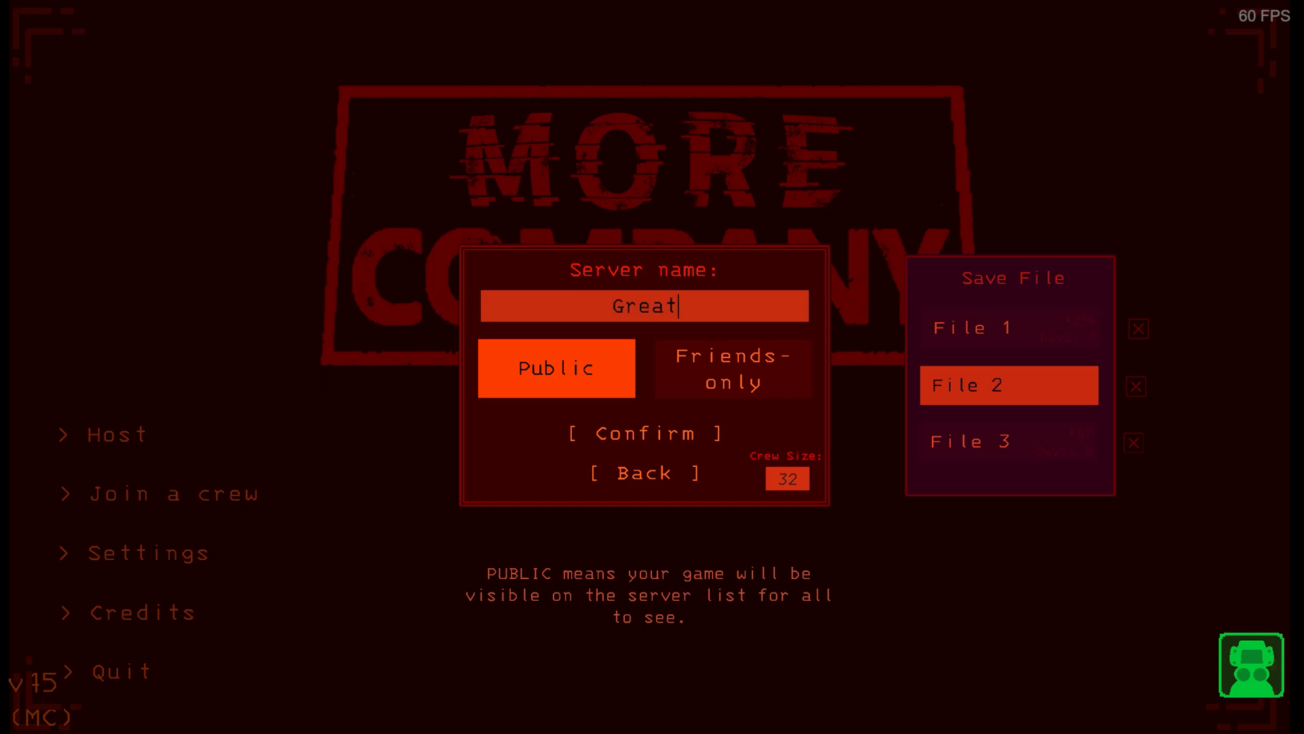
pyautogui.write('Assets -')
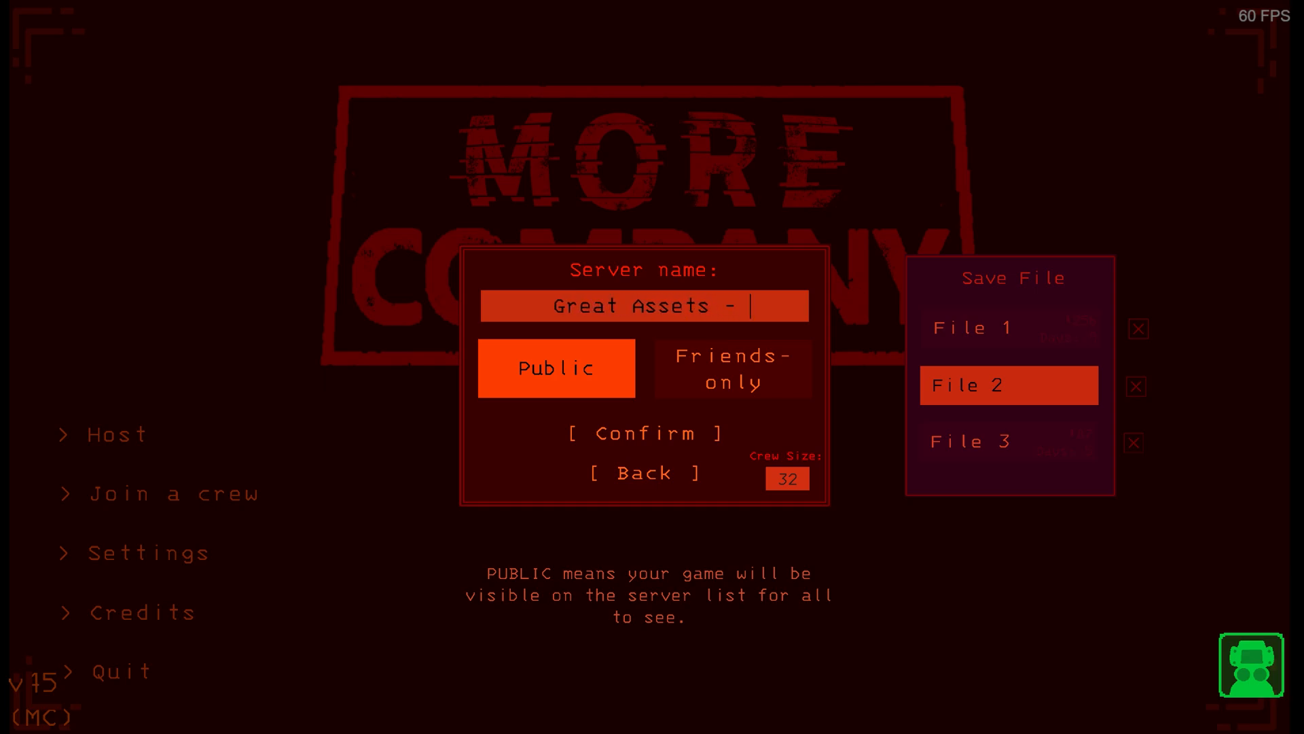
pyautogui.write('MOD M')
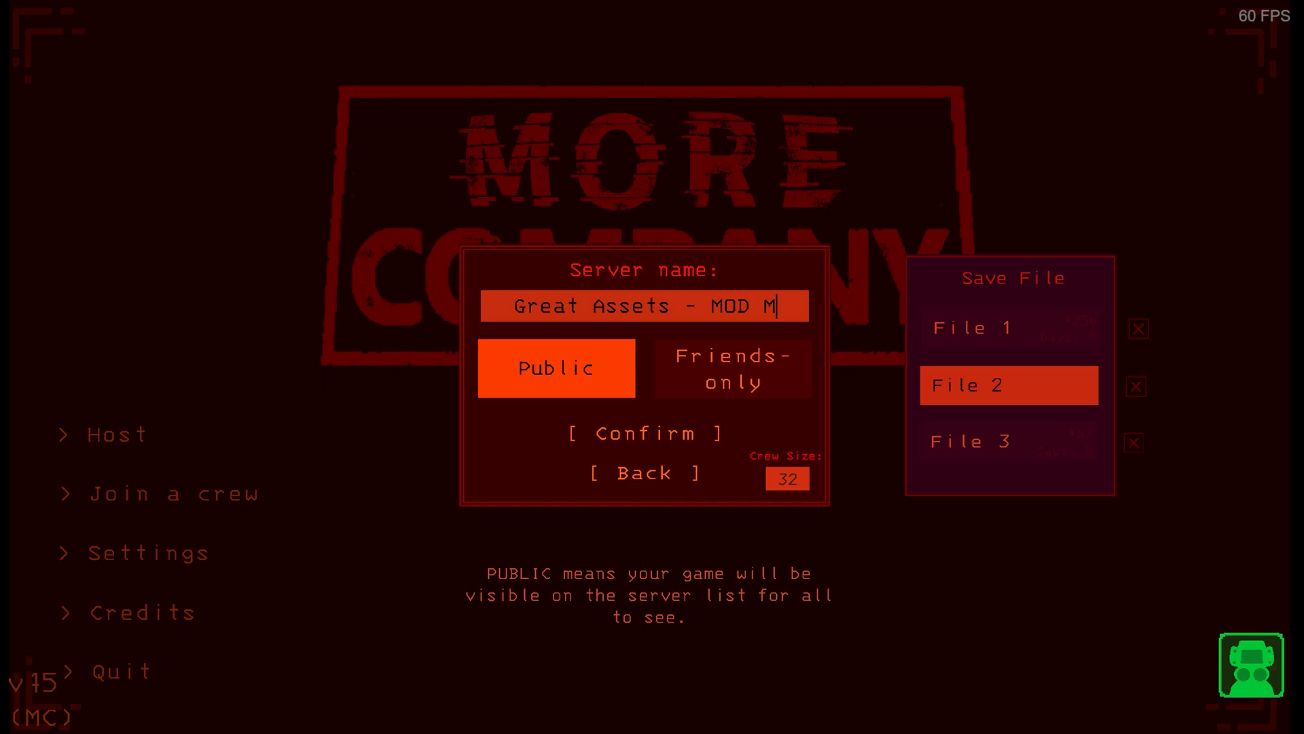
pyautogui.write('ORE COMPANY')
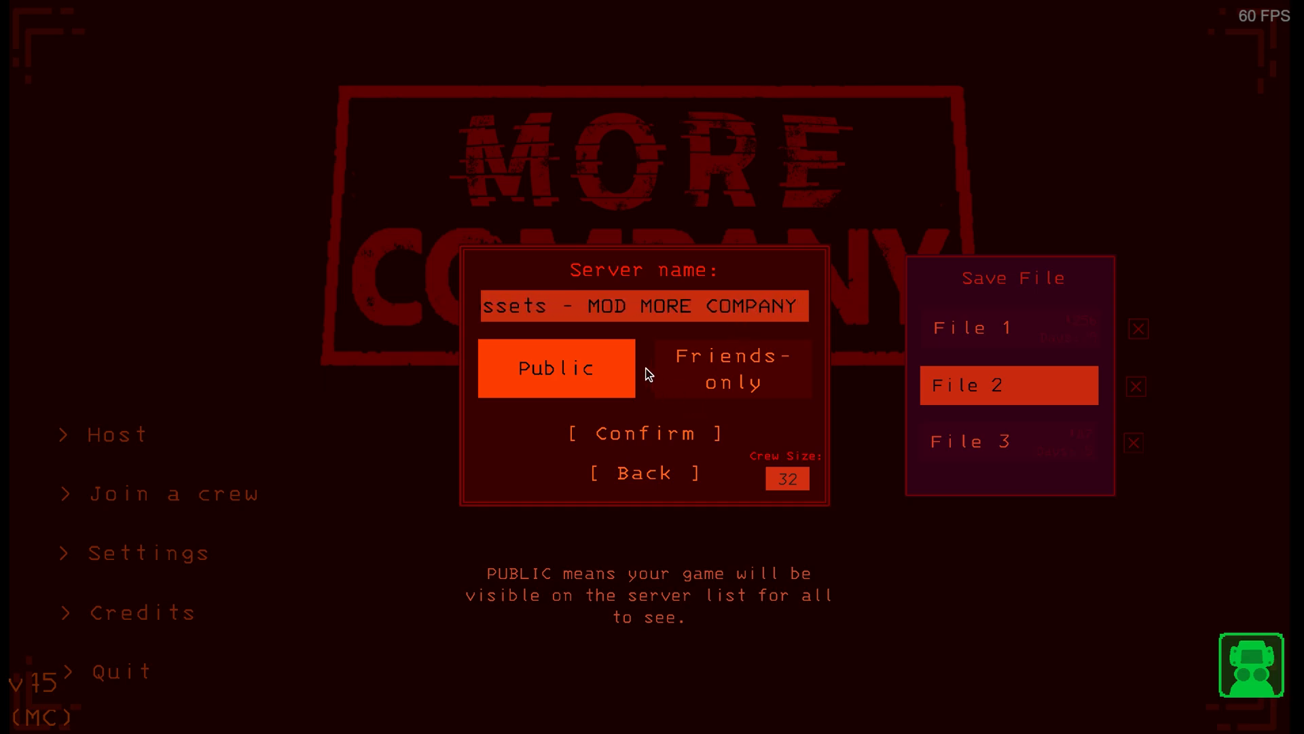
# - Make the server Public with Crew Size 16 and confirm hosting
pyautogui.click(642, 305)
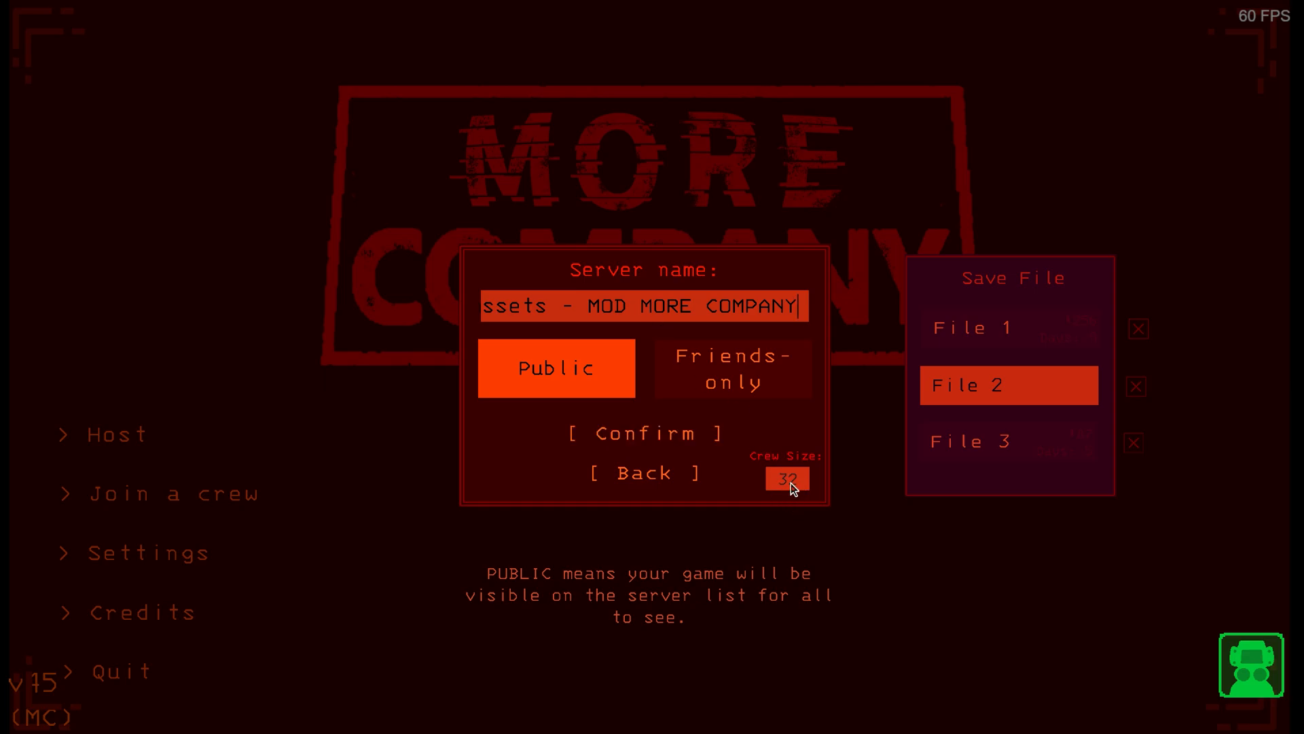
pyautogui.click(786, 477)
pyautogui.write('16')
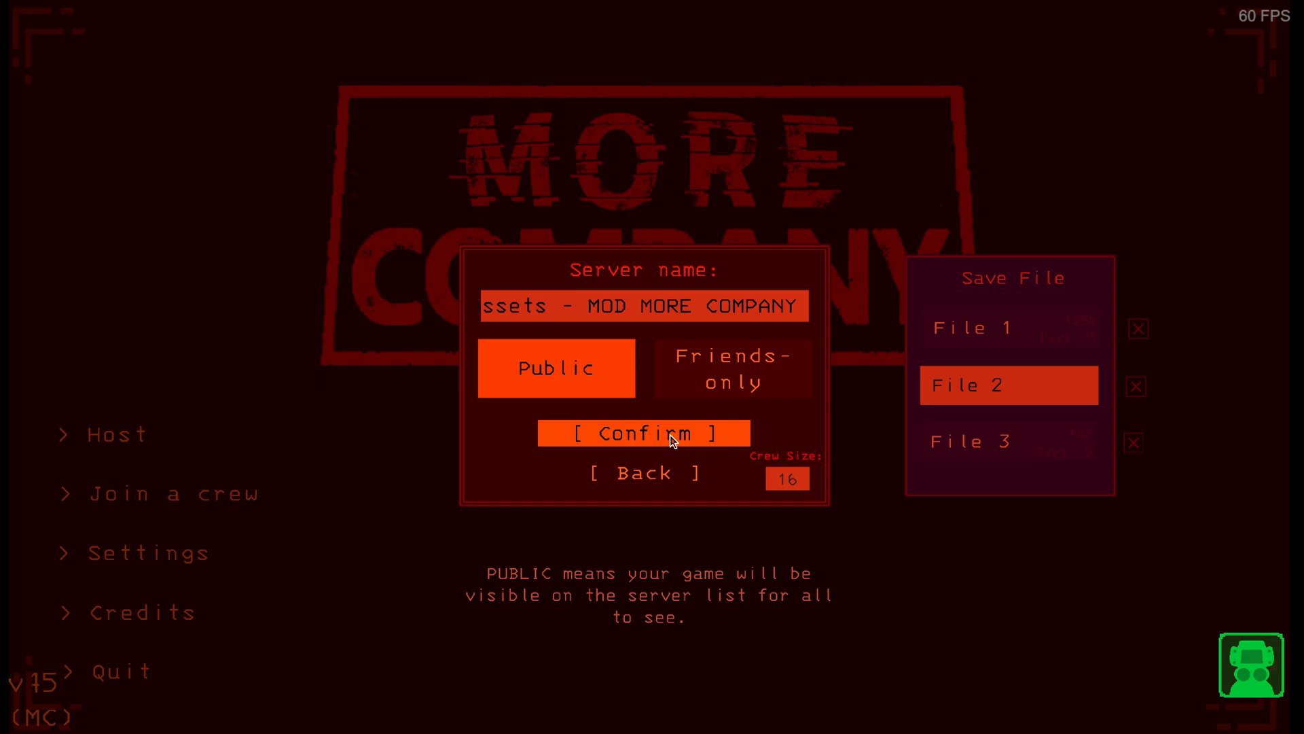
pyautogui.click(643, 432)
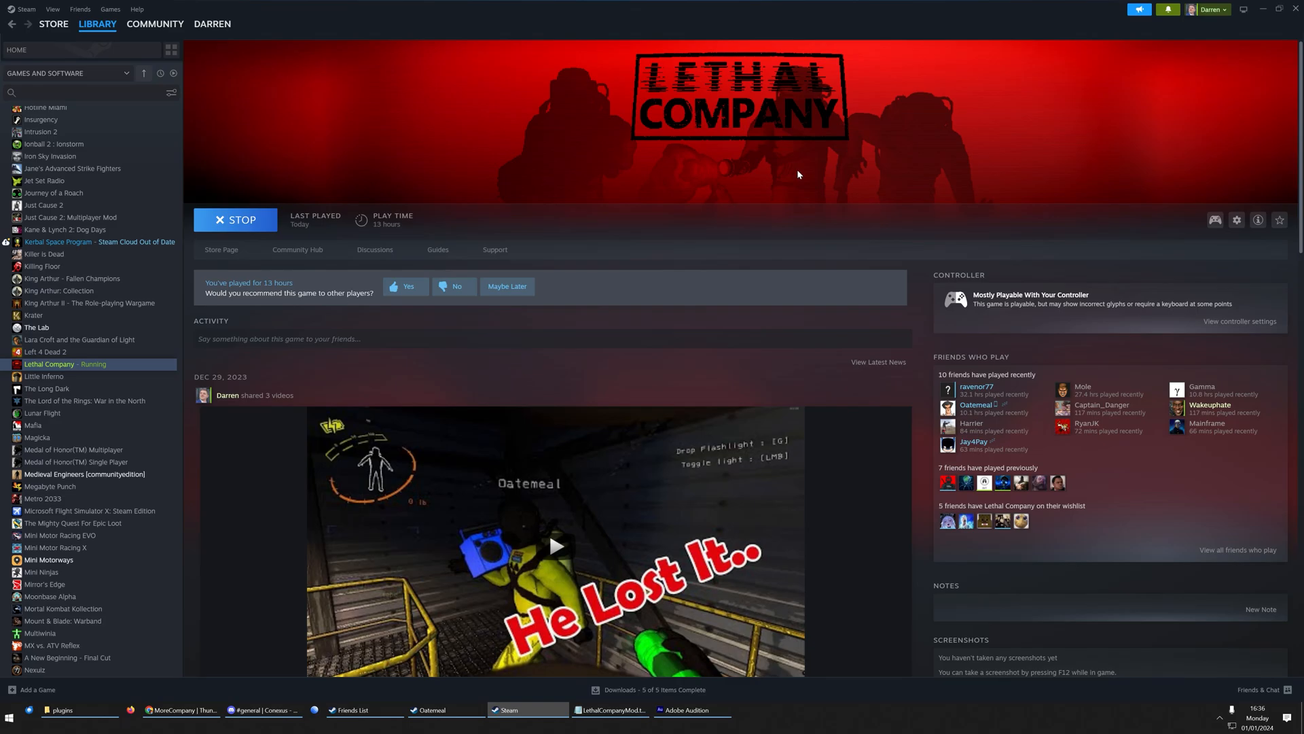
# - Stop the running Lethal Company from its Steam library page
pyautogui.click(235, 220)
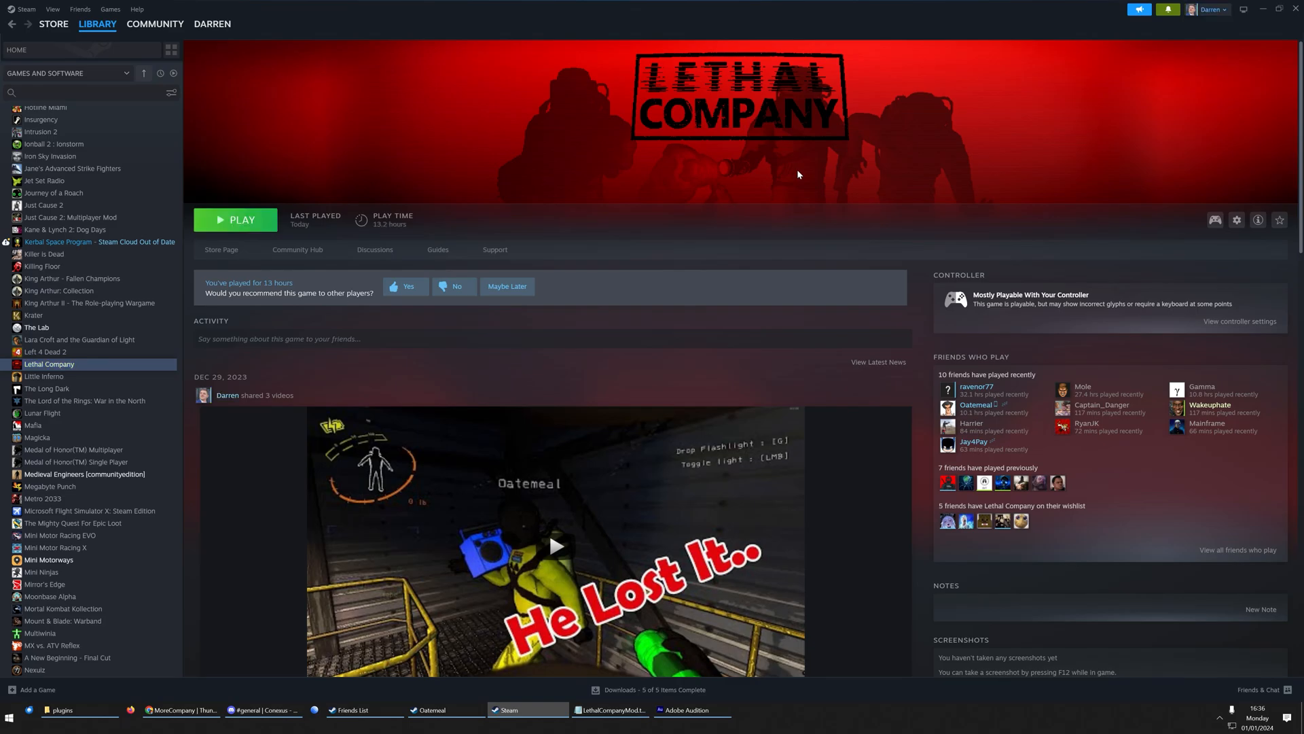